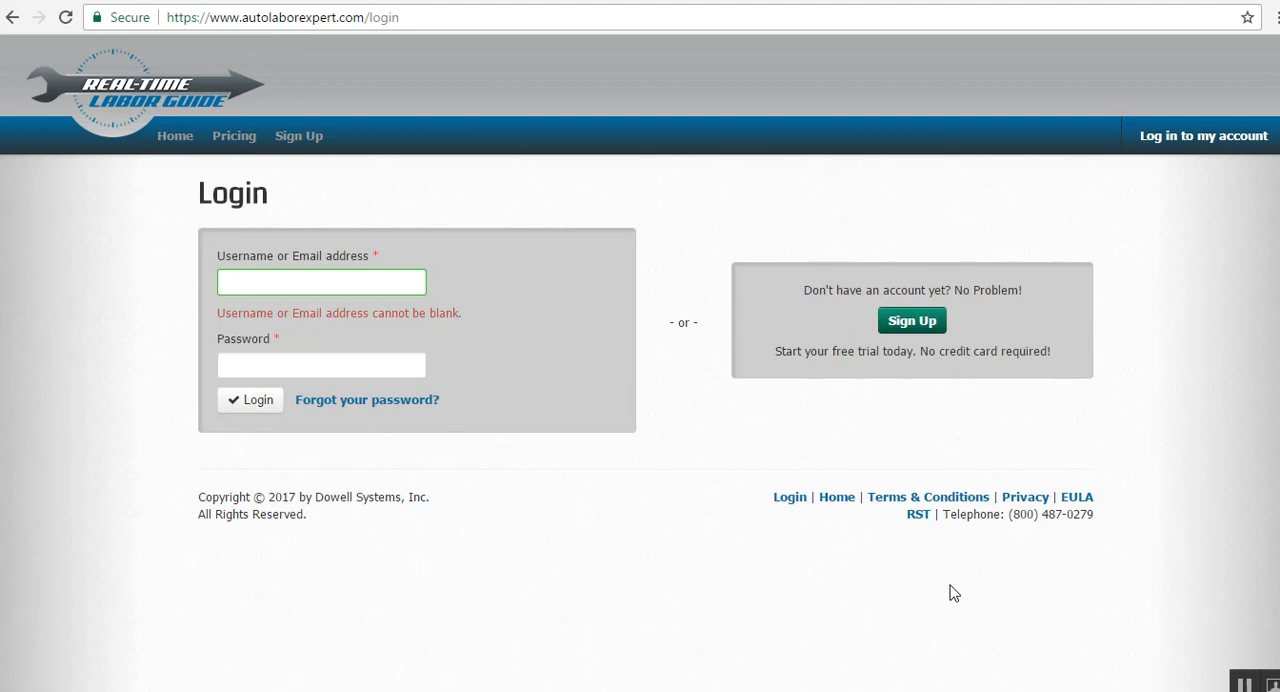
Sign in with username 'randy' and the password to reach the New Ticket vehicle page
{"action": "left_click", "coordinate": [320, 280]}
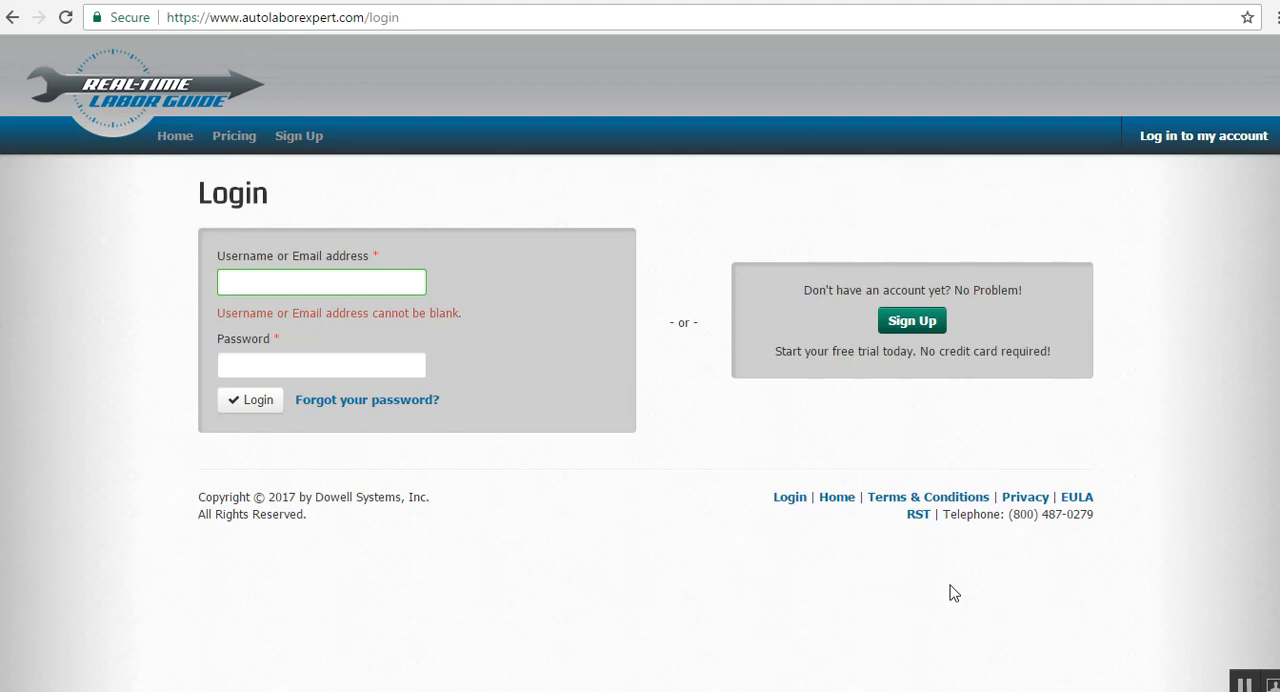
{"action": "left_click", "coordinate": [320, 282]}
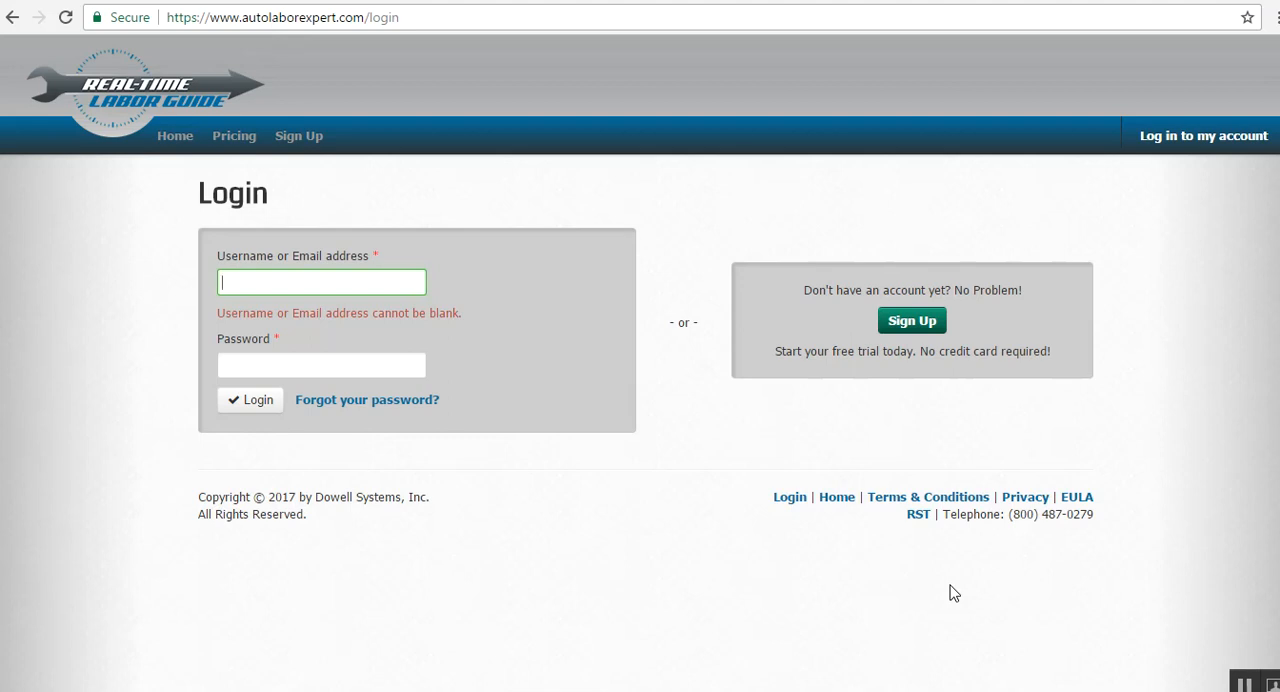
{"action": "mouse_move", "coordinate": [930, 570]}
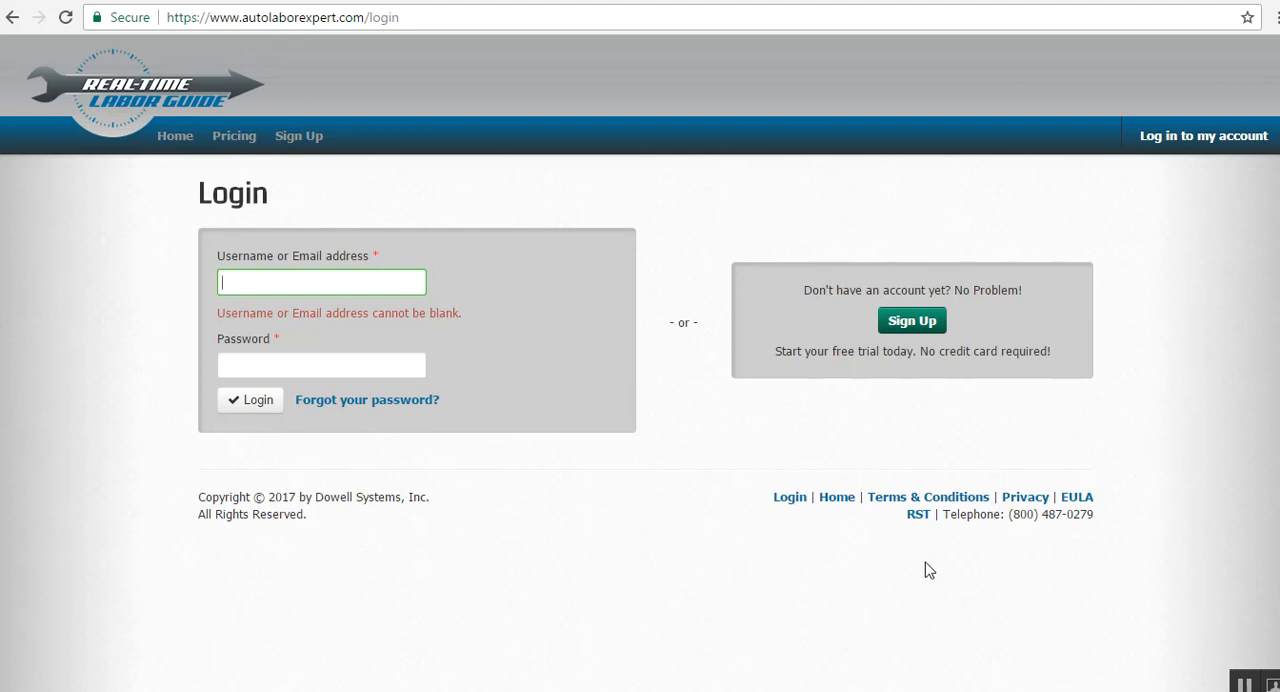
{"action": "mouse_move", "coordinate": [252, 20]}
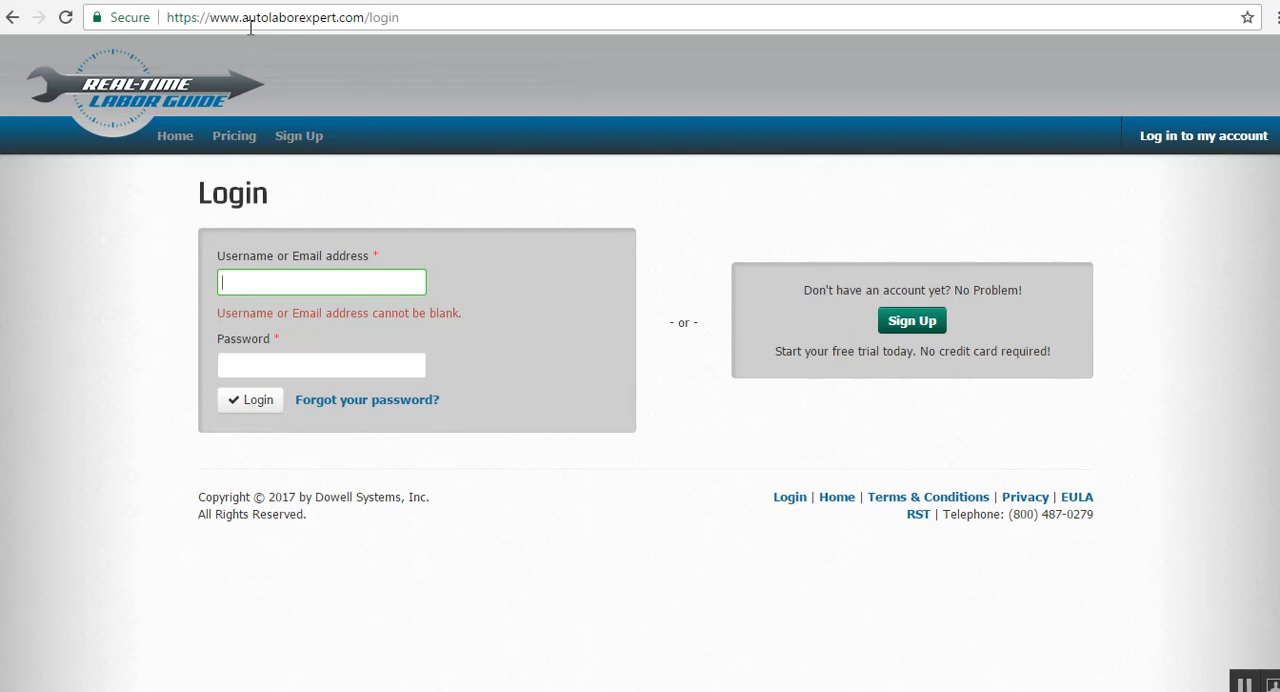
{"action": "mouse_move", "coordinate": [360, 16]}
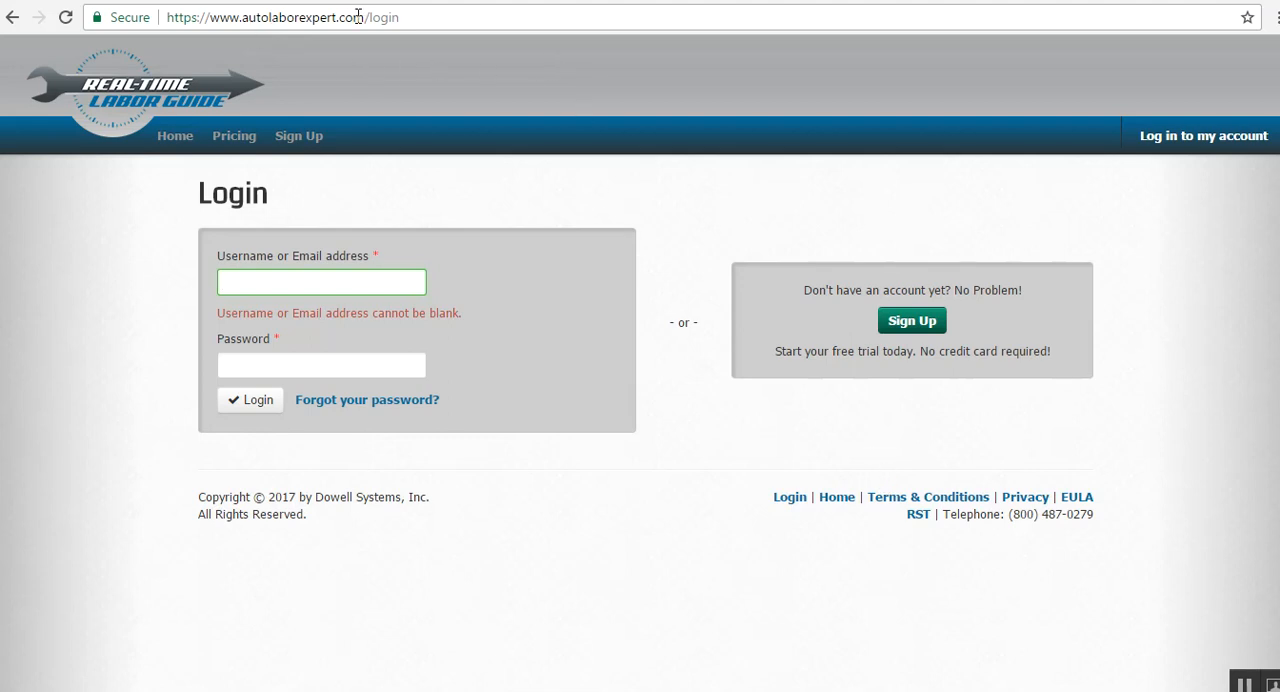
{"action": "mouse_move", "coordinate": [362, 52]}
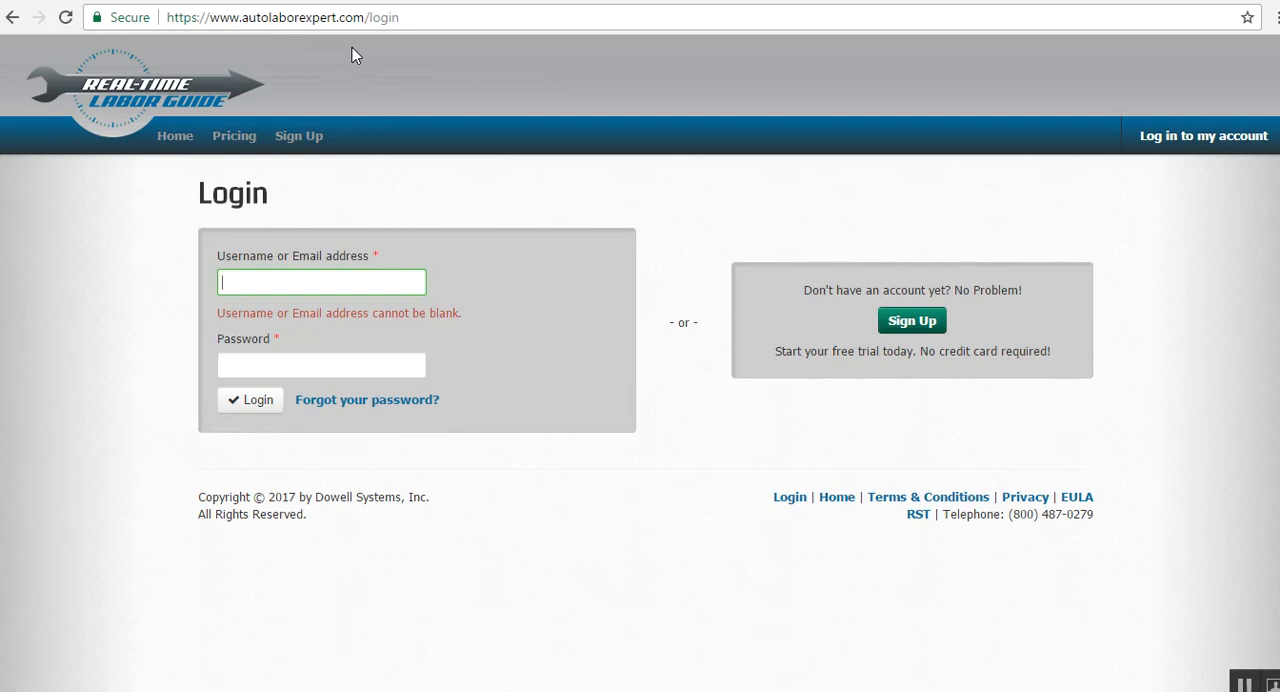
{"action": "mouse_move", "coordinate": [264, 246]}
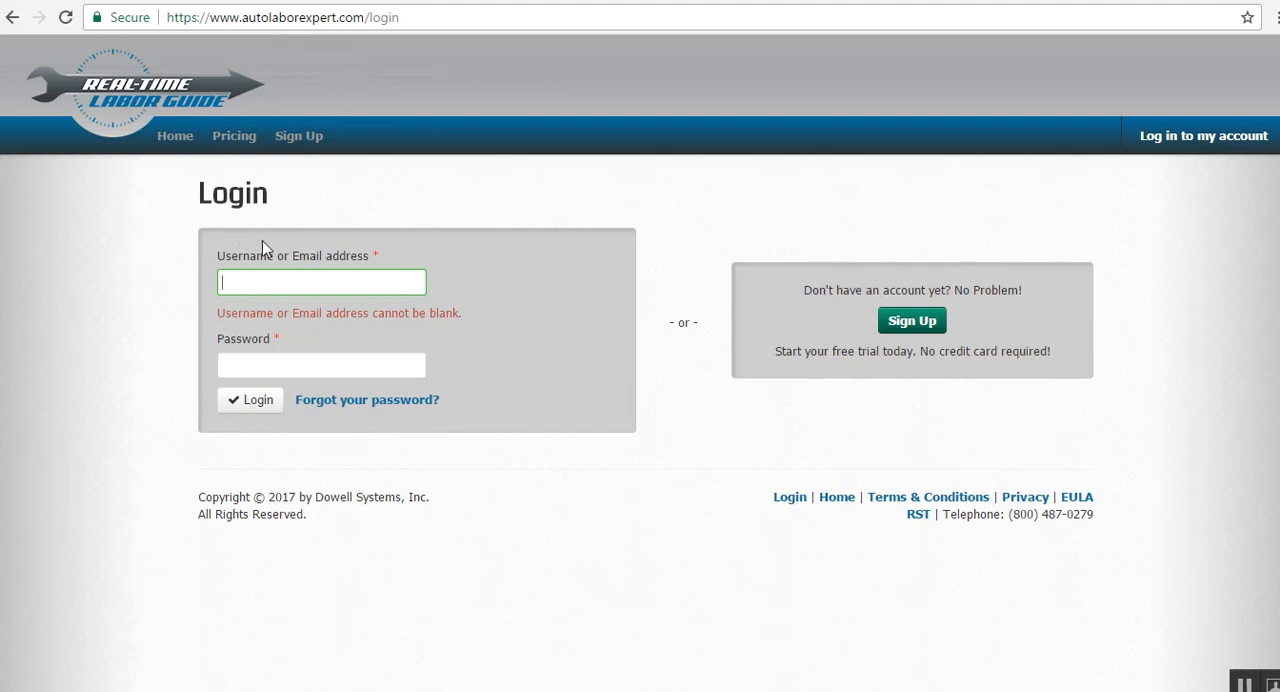
{"action": "mouse_move", "coordinate": [336, 196]}
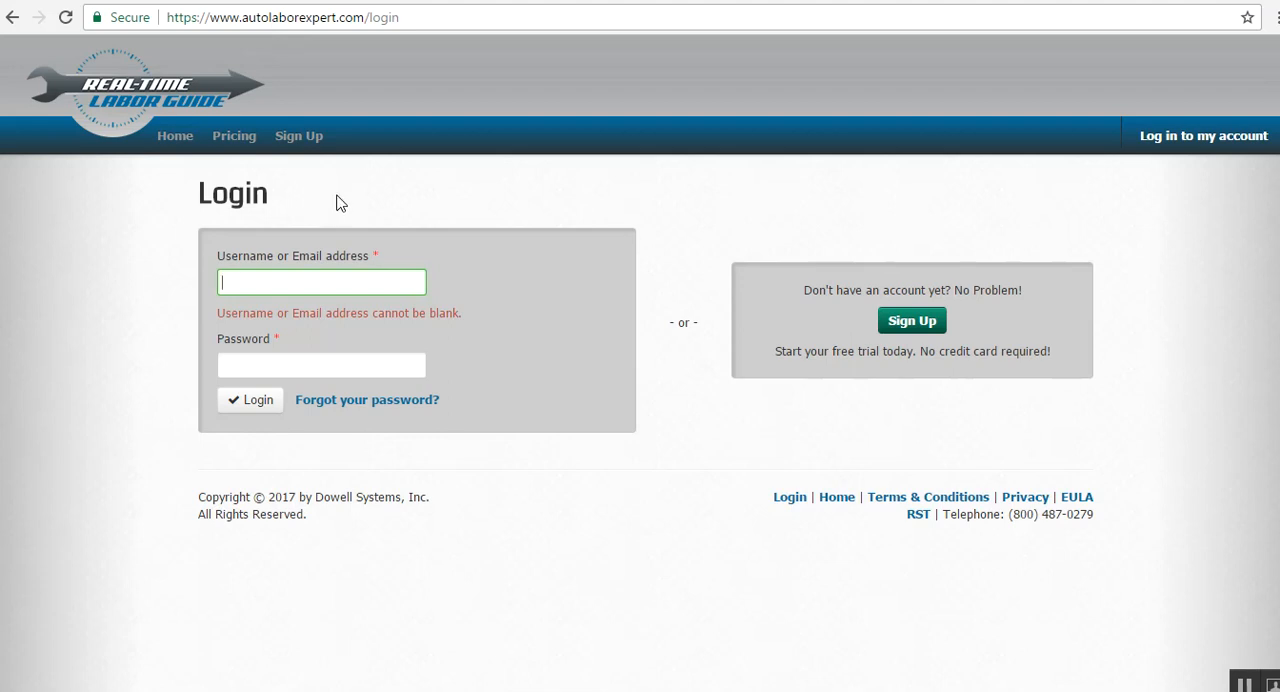
{"action": "mouse_move", "coordinate": [338, 234]}
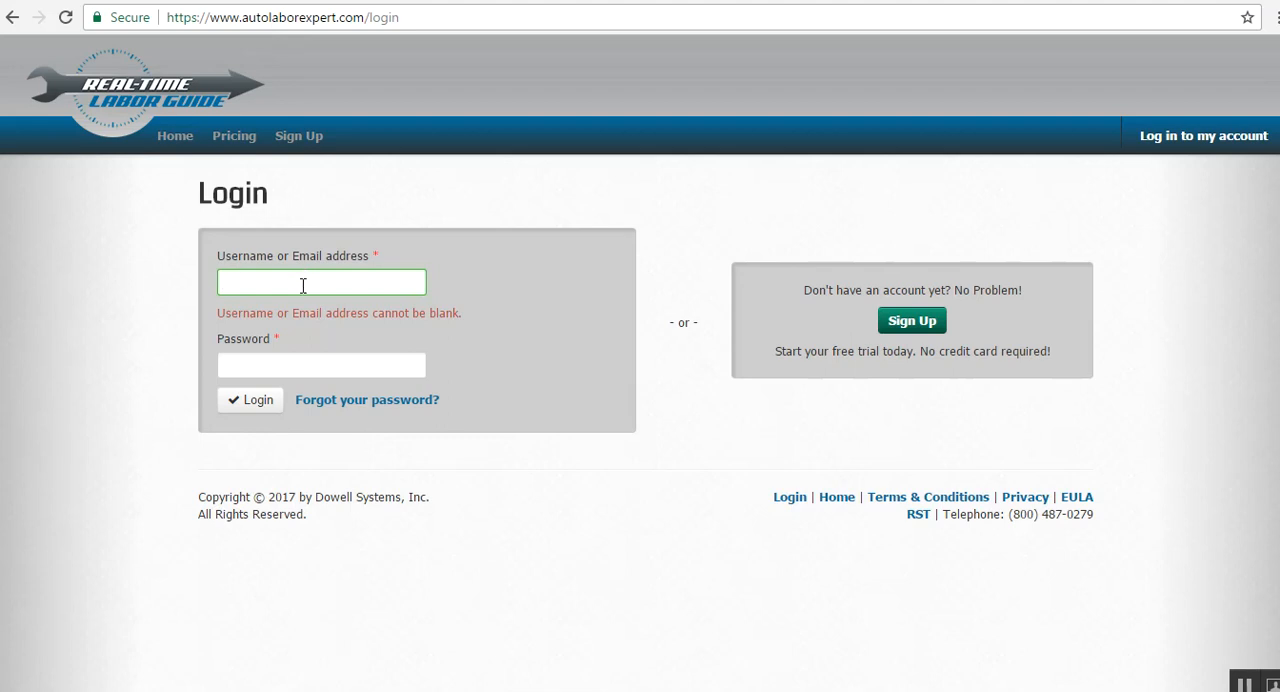
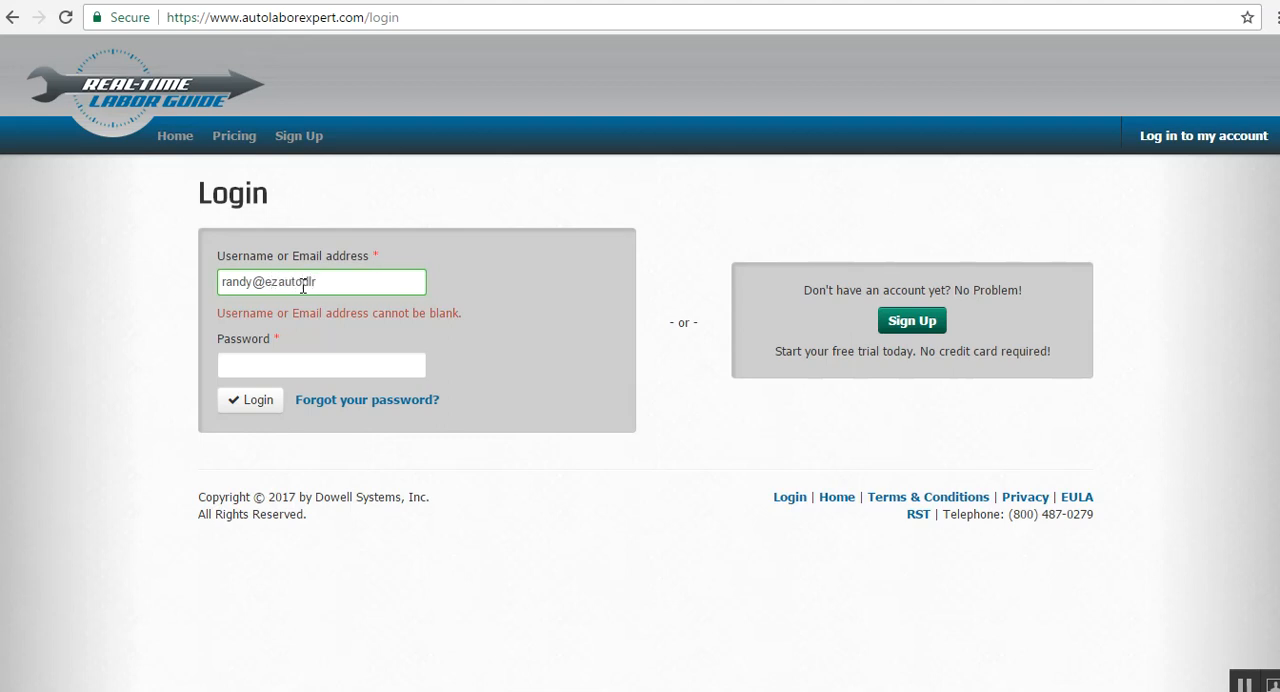
{"action": "left_click", "coordinate": [320, 364]}
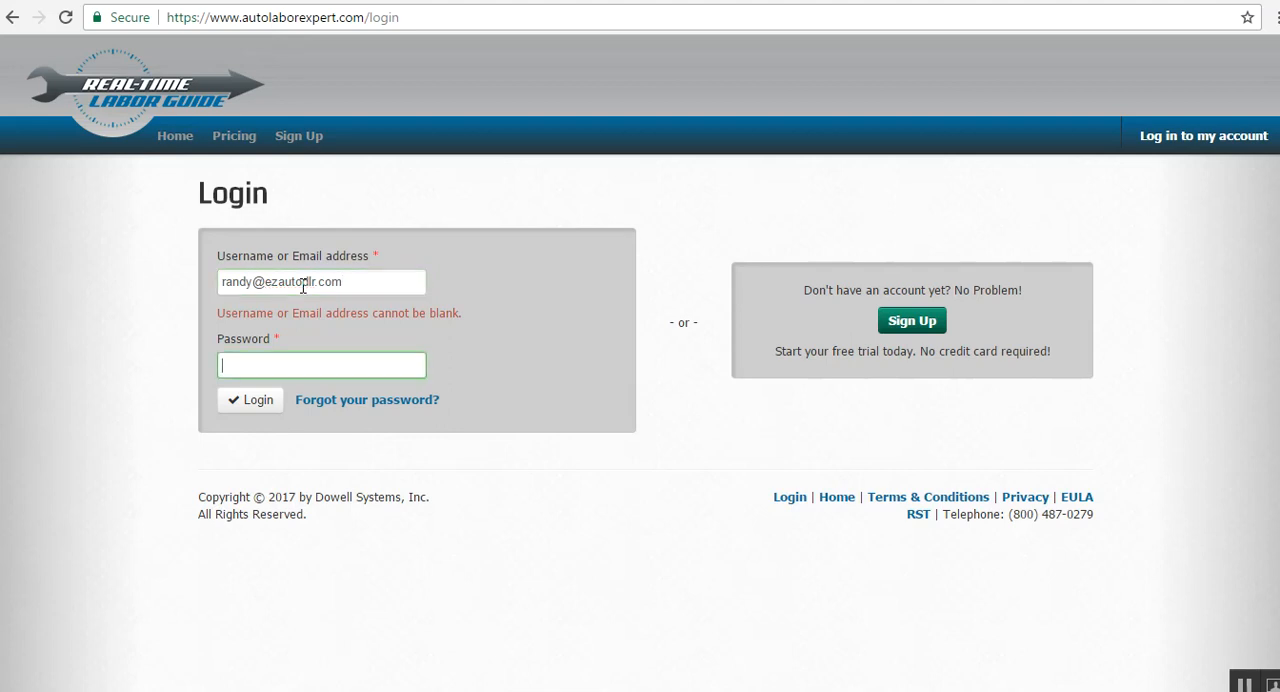
{"action": "type", "text": "•••"}
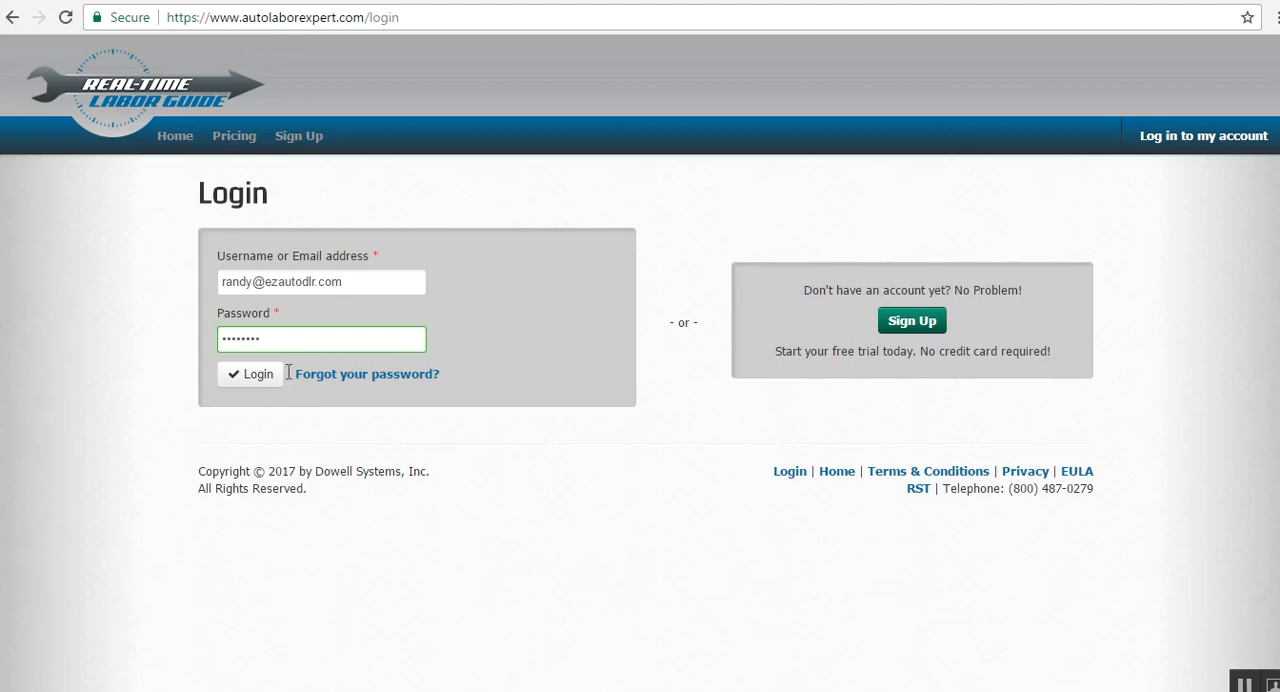
{"action": "left_click", "coordinate": [250, 372]}
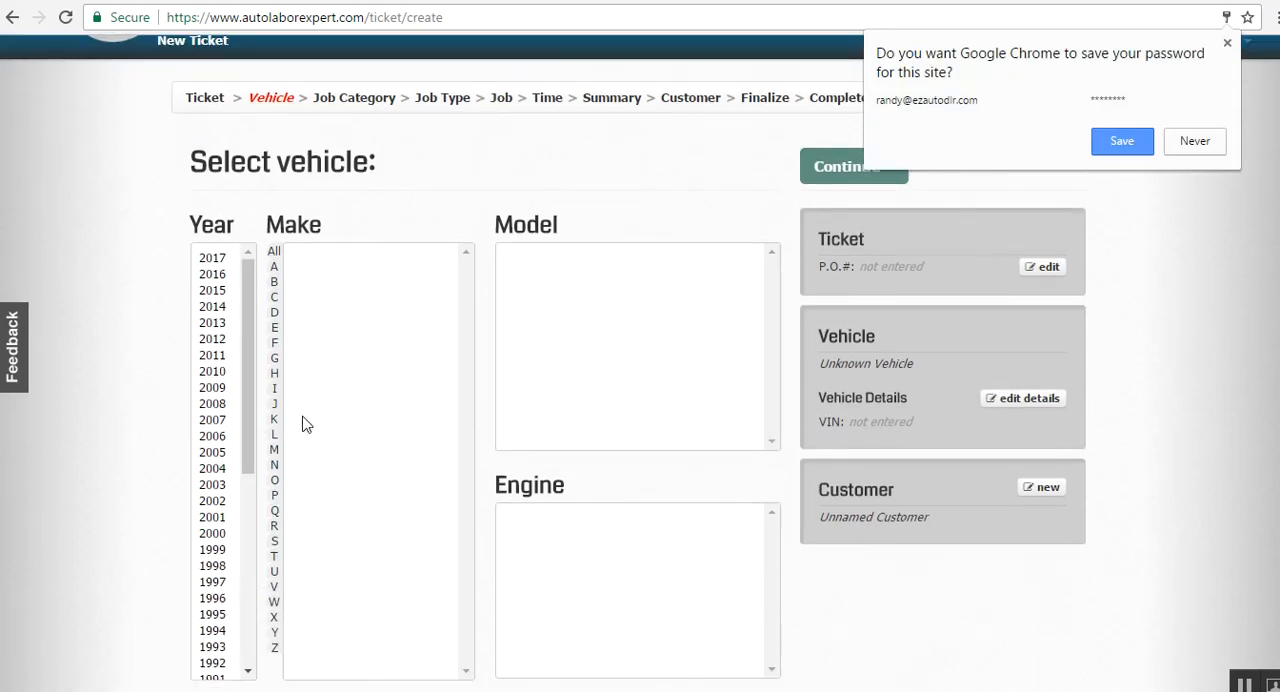
Select 2006 Chrysler 300 as the ticket's year, make and model
{"action": "scroll", "scroll_direction": "down", "scroll_amount": 3}
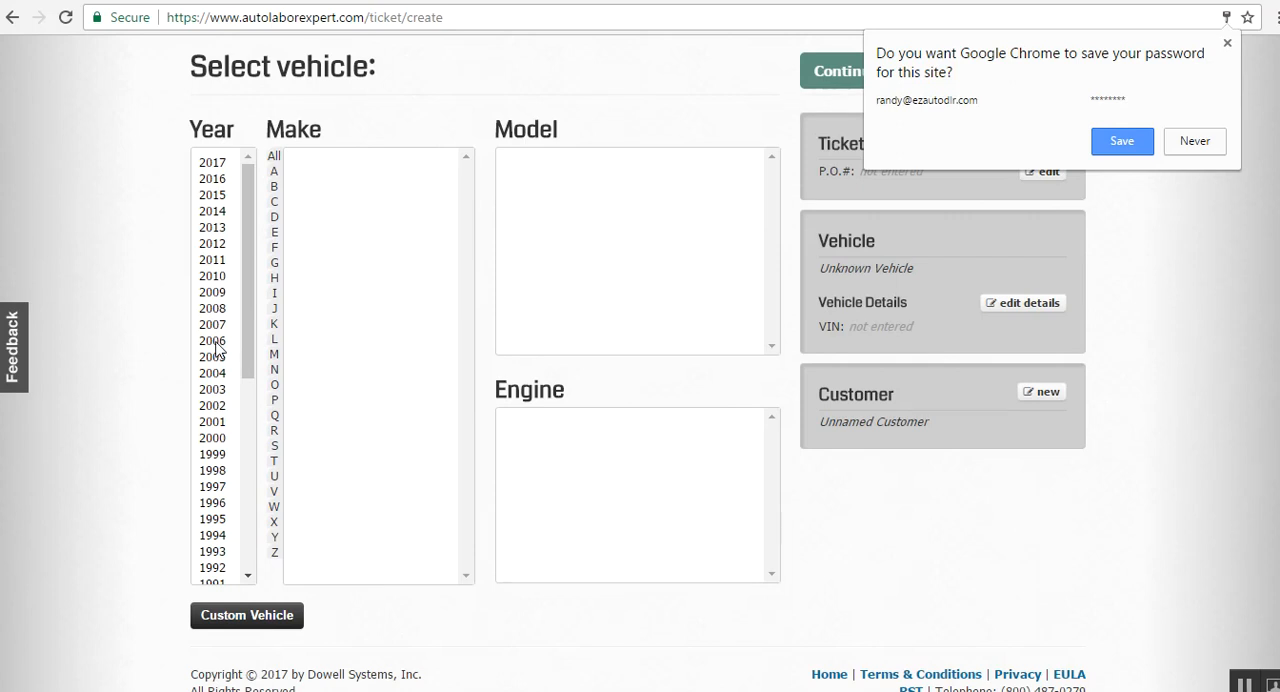
{"action": "left_click", "coordinate": [212, 340]}
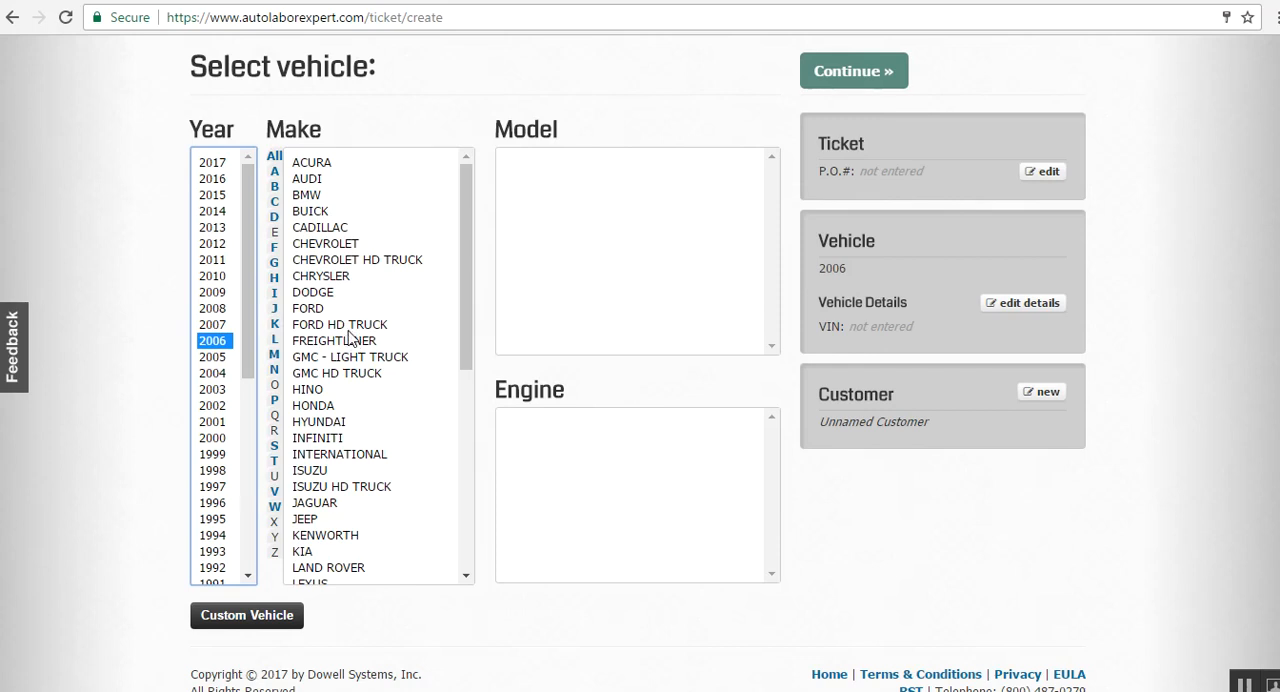
{"action": "left_click", "coordinate": [320, 276]}
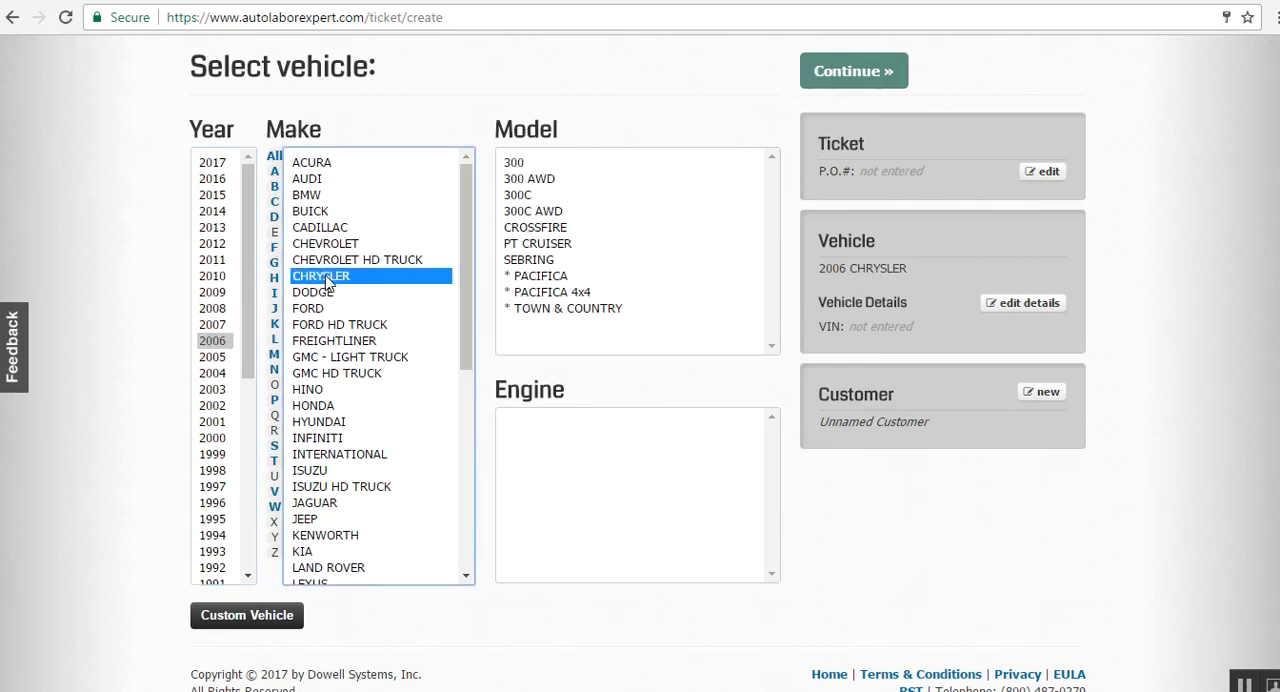
{"action": "mouse_move", "coordinate": [344, 280]}
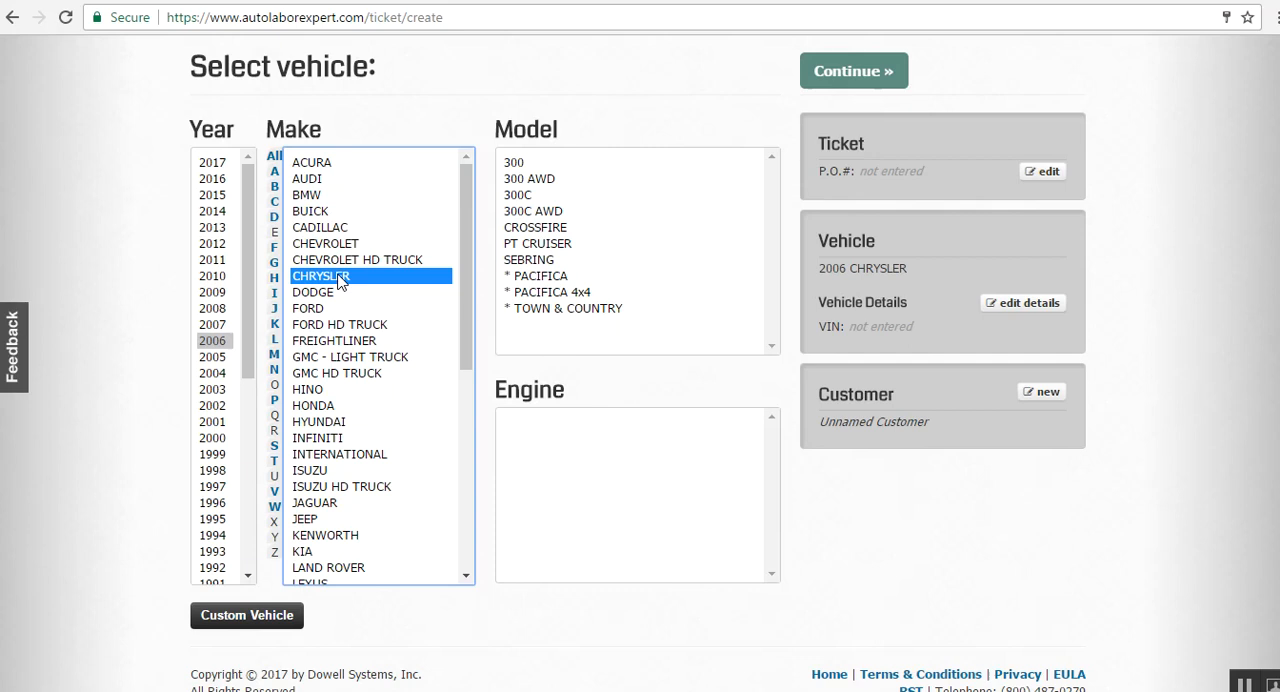
{"action": "mouse_move", "coordinate": [600, 174]}
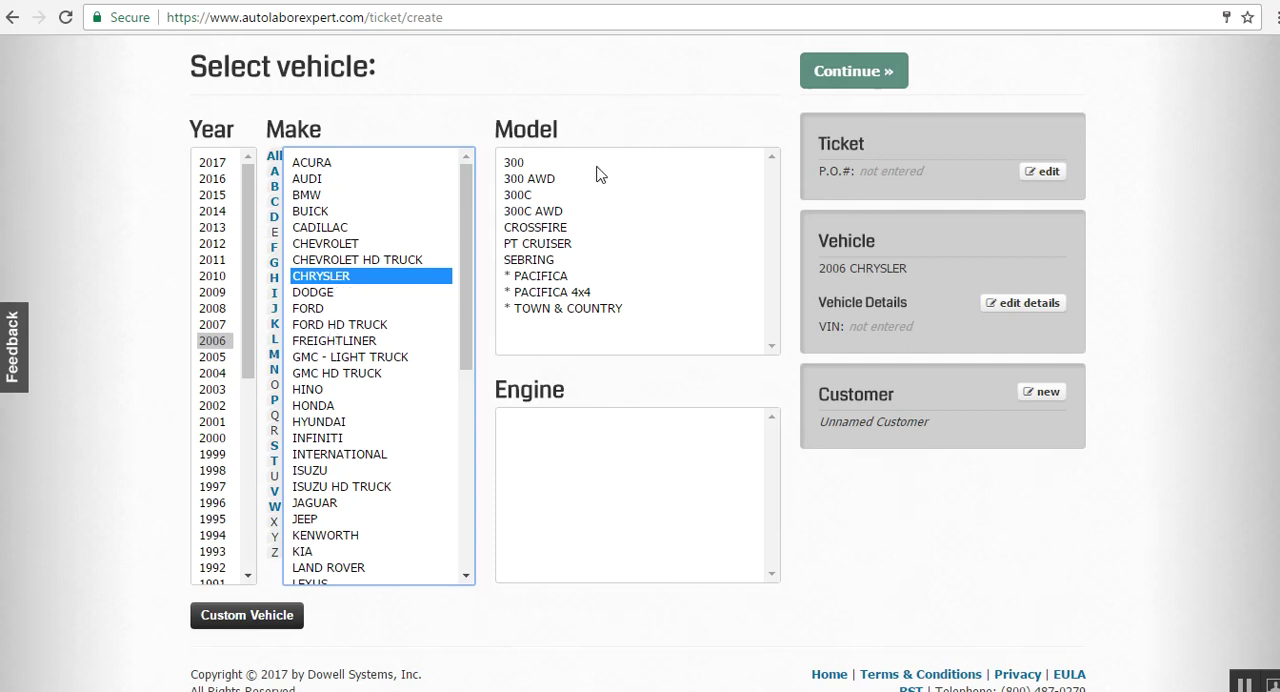
{"action": "mouse_move", "coordinate": [584, 260]}
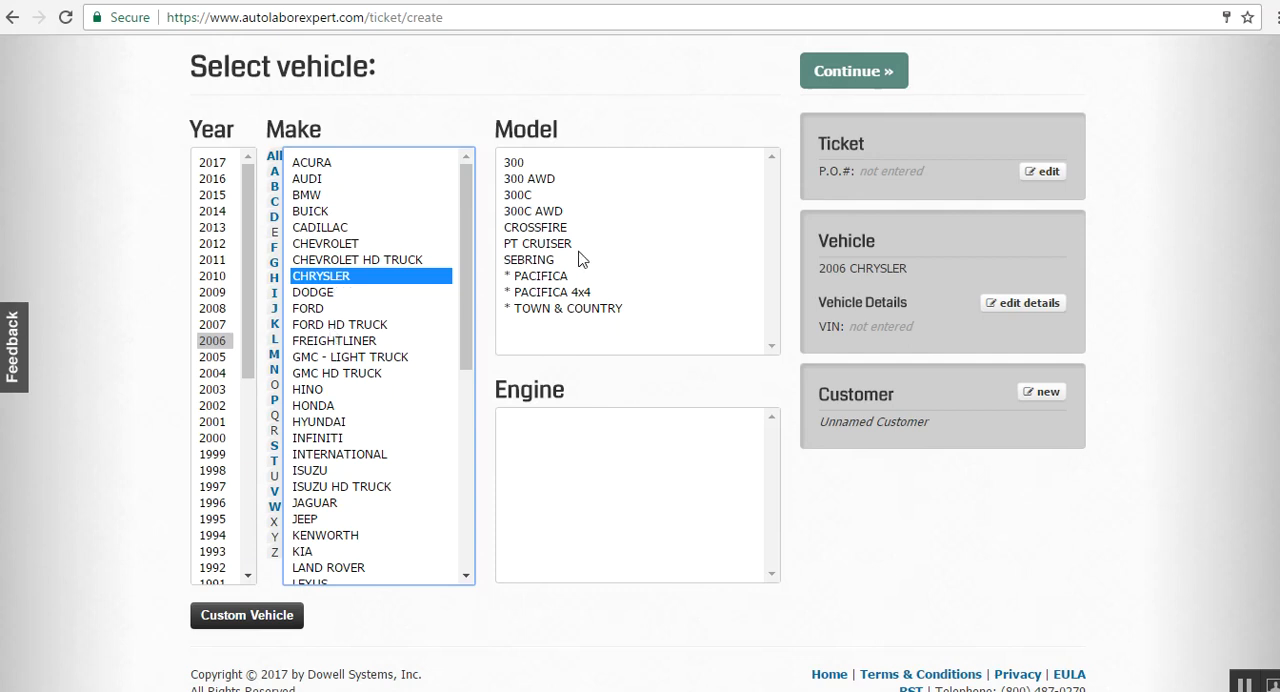
{"action": "mouse_move", "coordinate": [544, 242]}
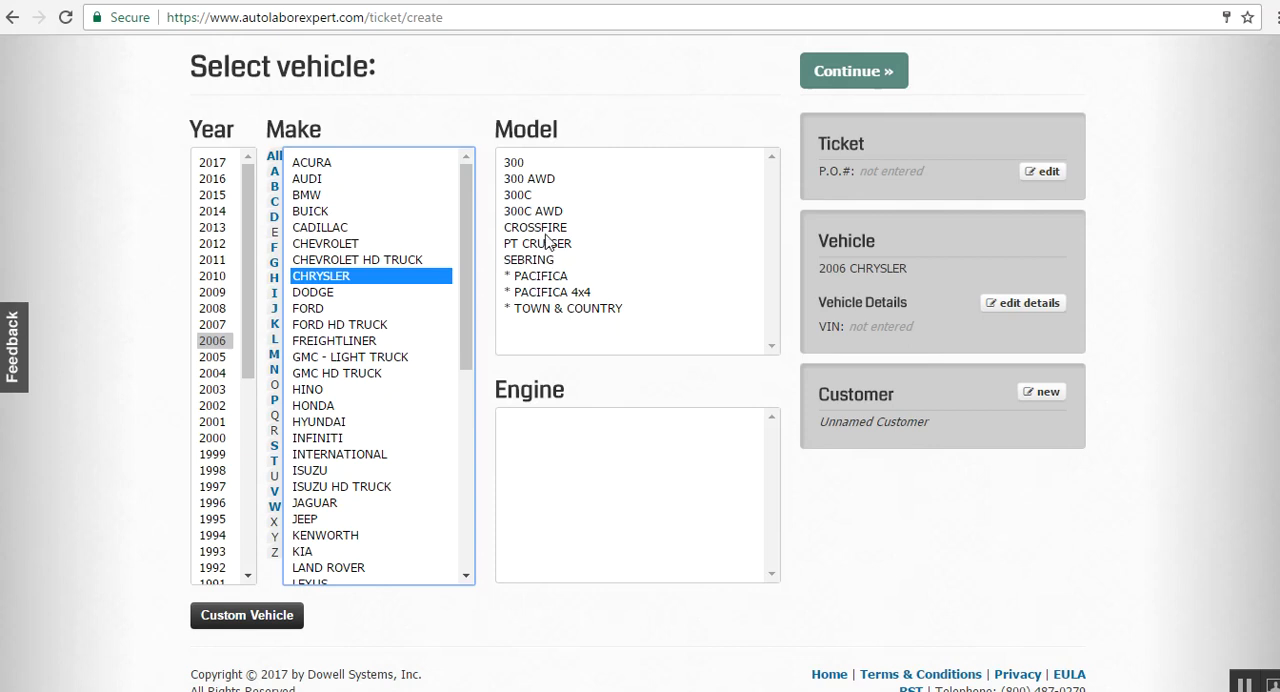
{"action": "left_click", "coordinate": [512, 162]}
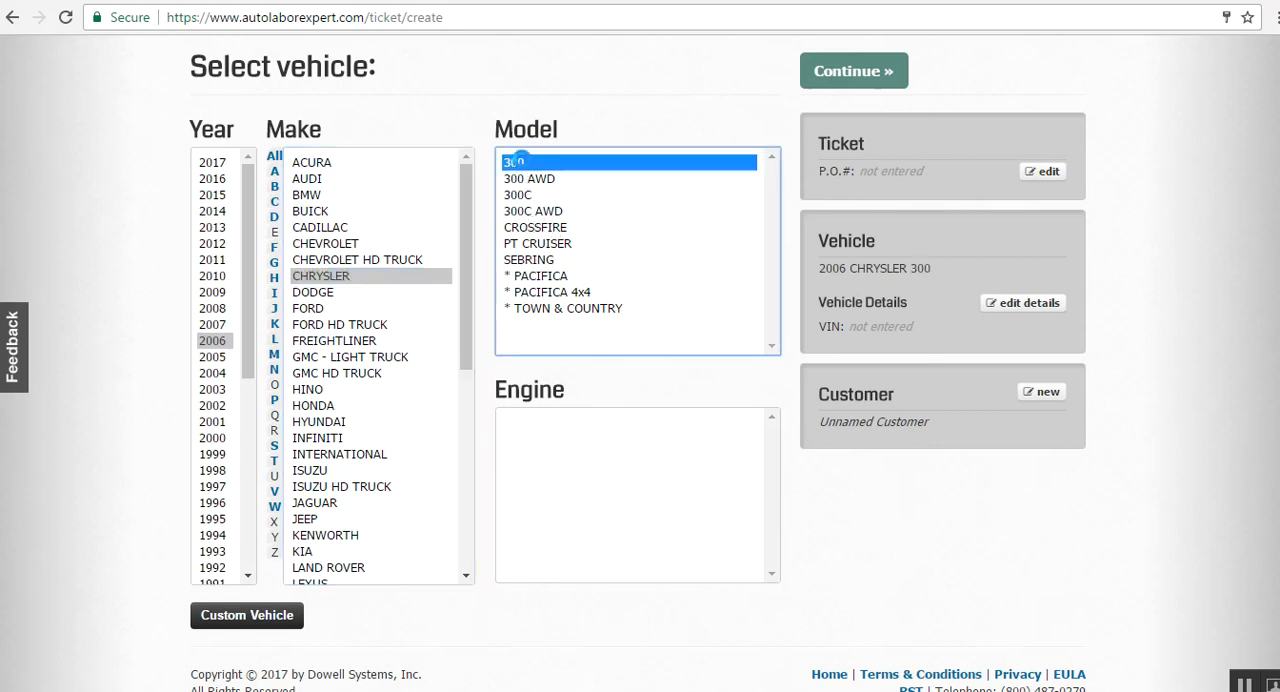
{"action": "left_click", "coordinate": [514, 162]}
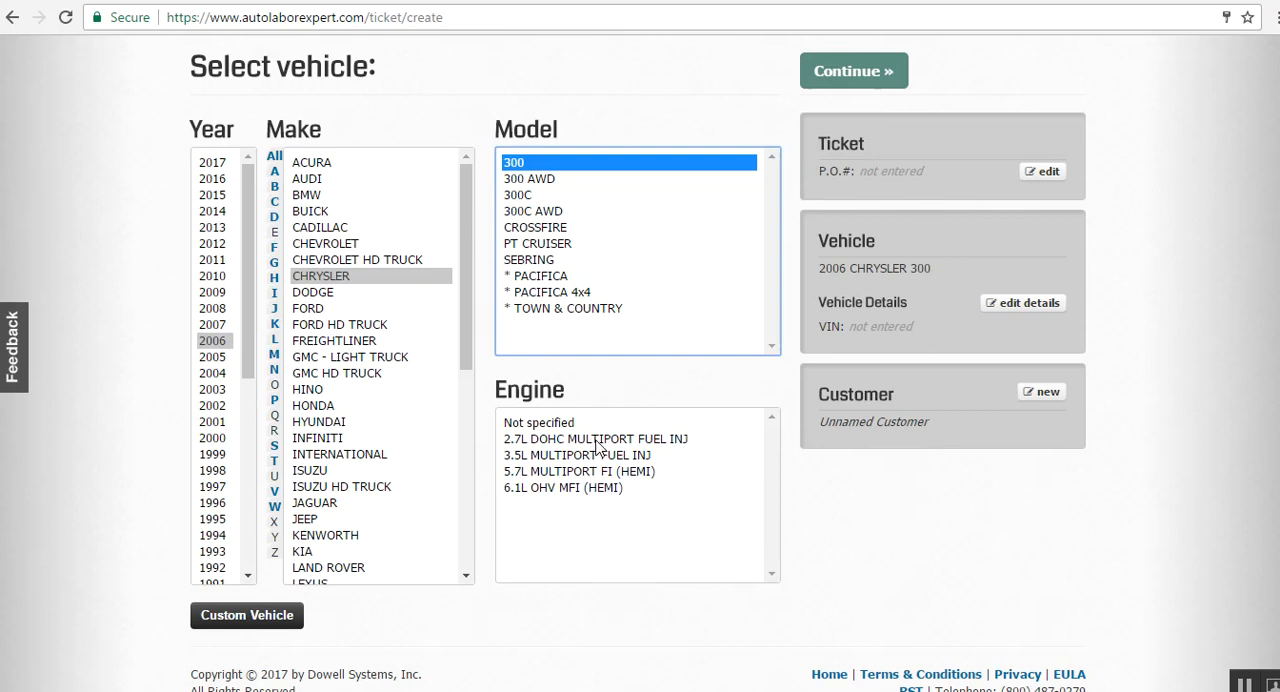
Choose the 2.7L DOHC multiport fuel injected engine and continue to job categories
{"action": "left_click", "coordinate": [596, 438]}
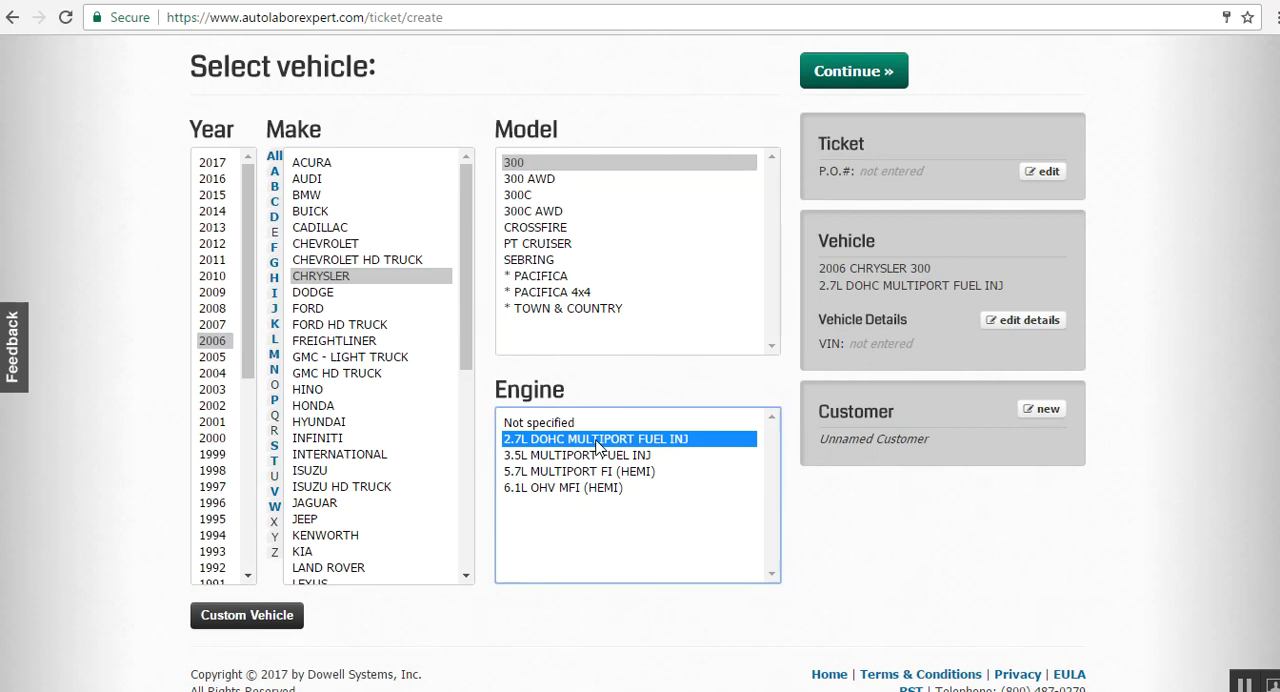
{"action": "mouse_move", "coordinate": [892, 90]}
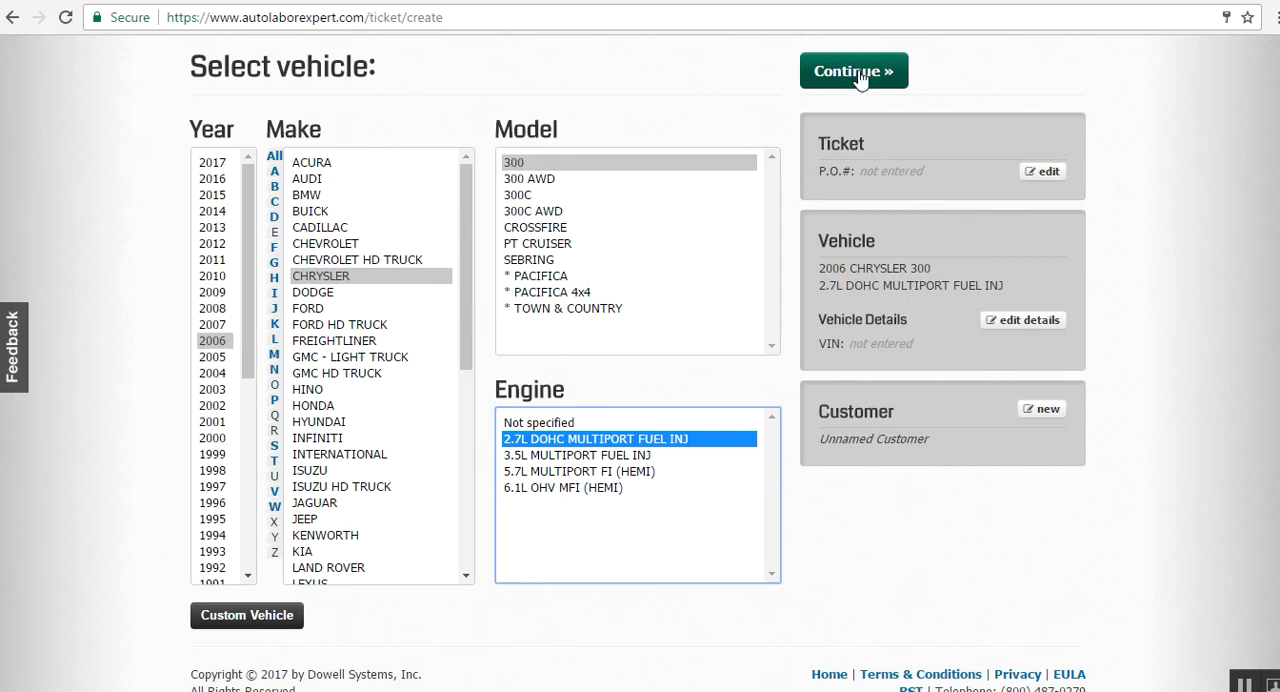
{"action": "left_click", "coordinate": [852, 70]}
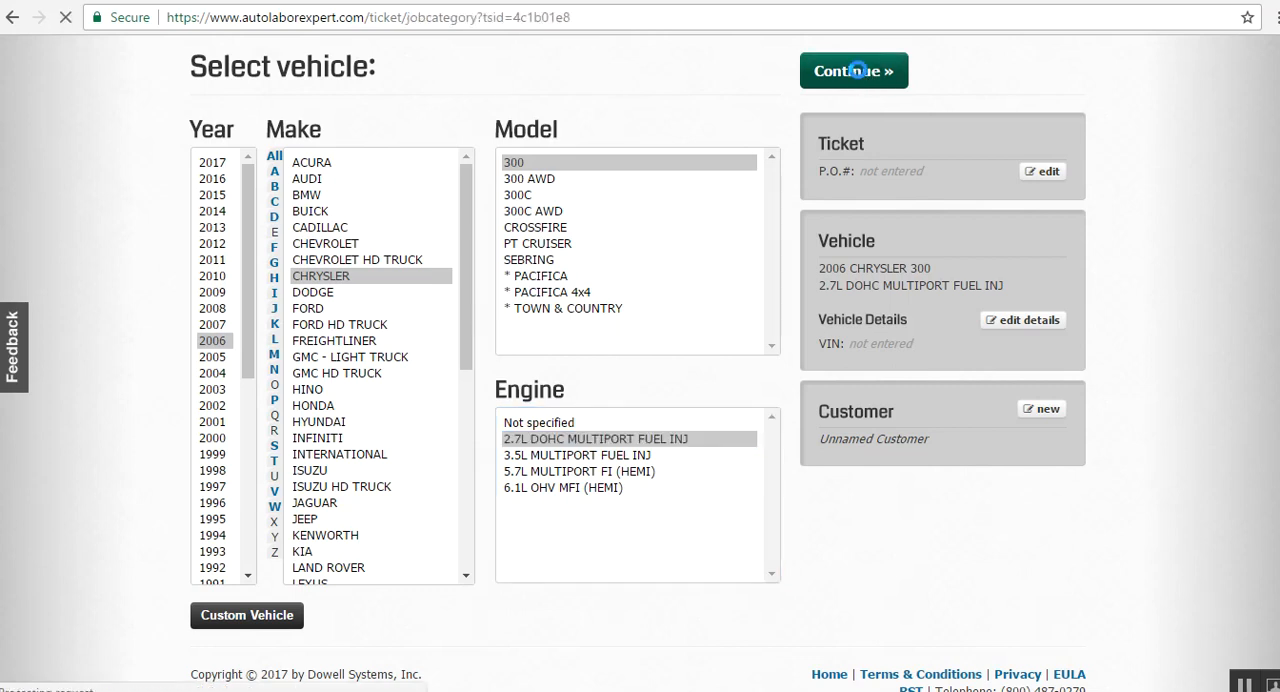
{"action": "left_click", "coordinate": [856, 70]}
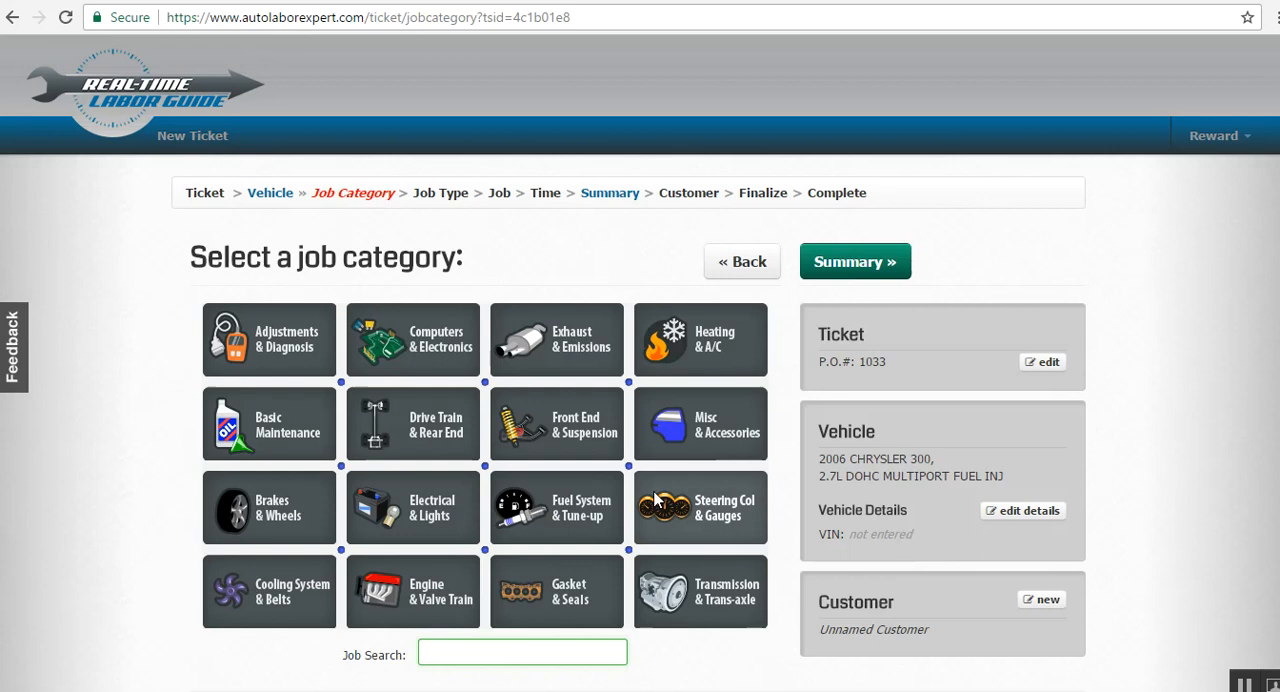
{"action": "mouse_move", "coordinate": [436, 540]}
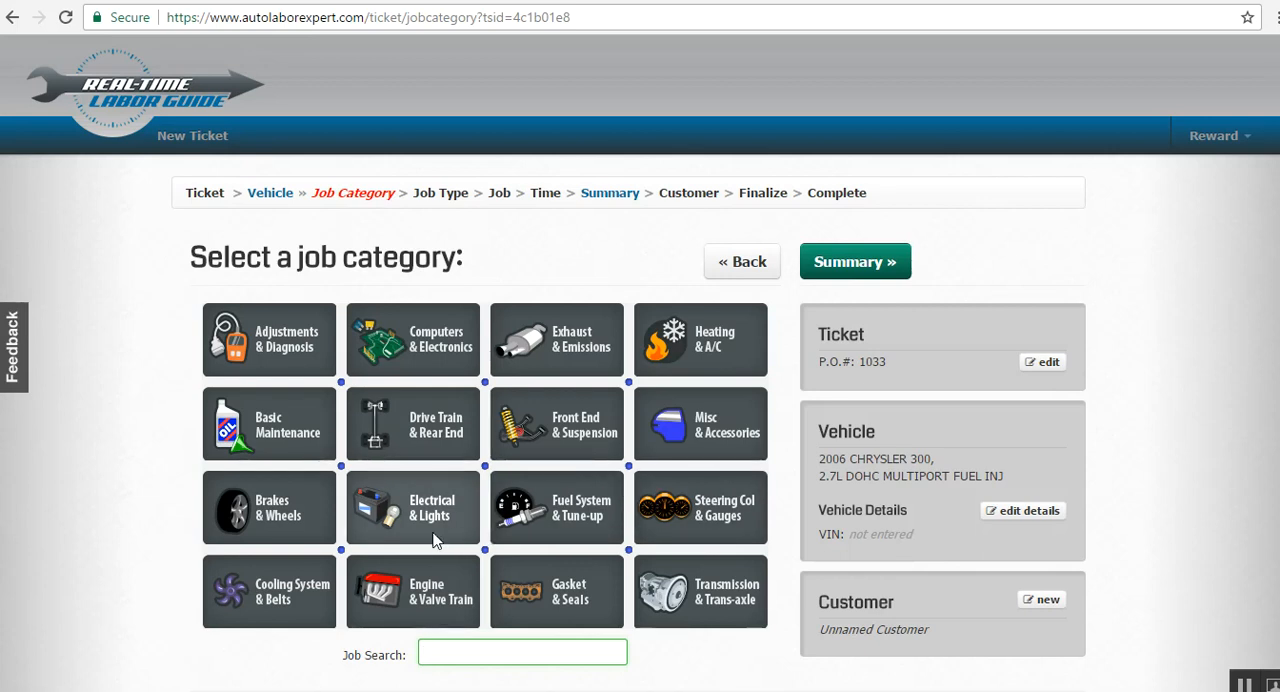
Choose the Engine & Valve Train category and its Gaskets & Seals job types
{"action": "left_click", "coordinate": [522, 656]}
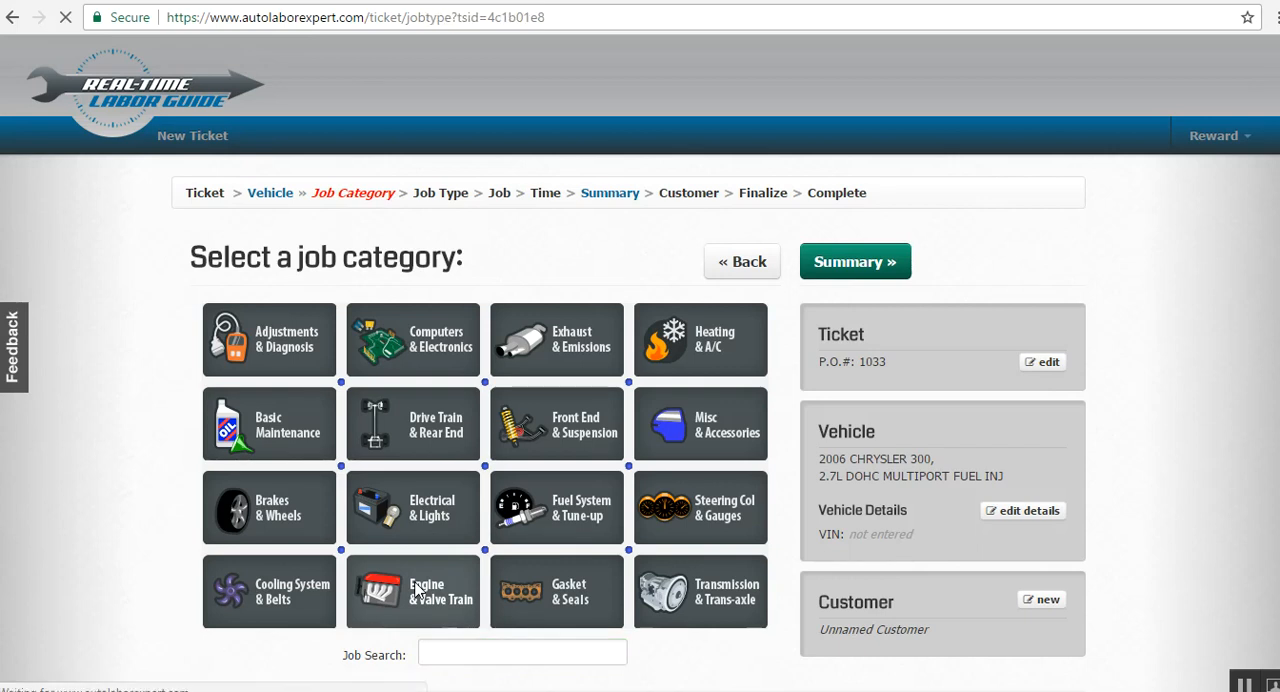
{"action": "left_click", "coordinate": [412, 592]}
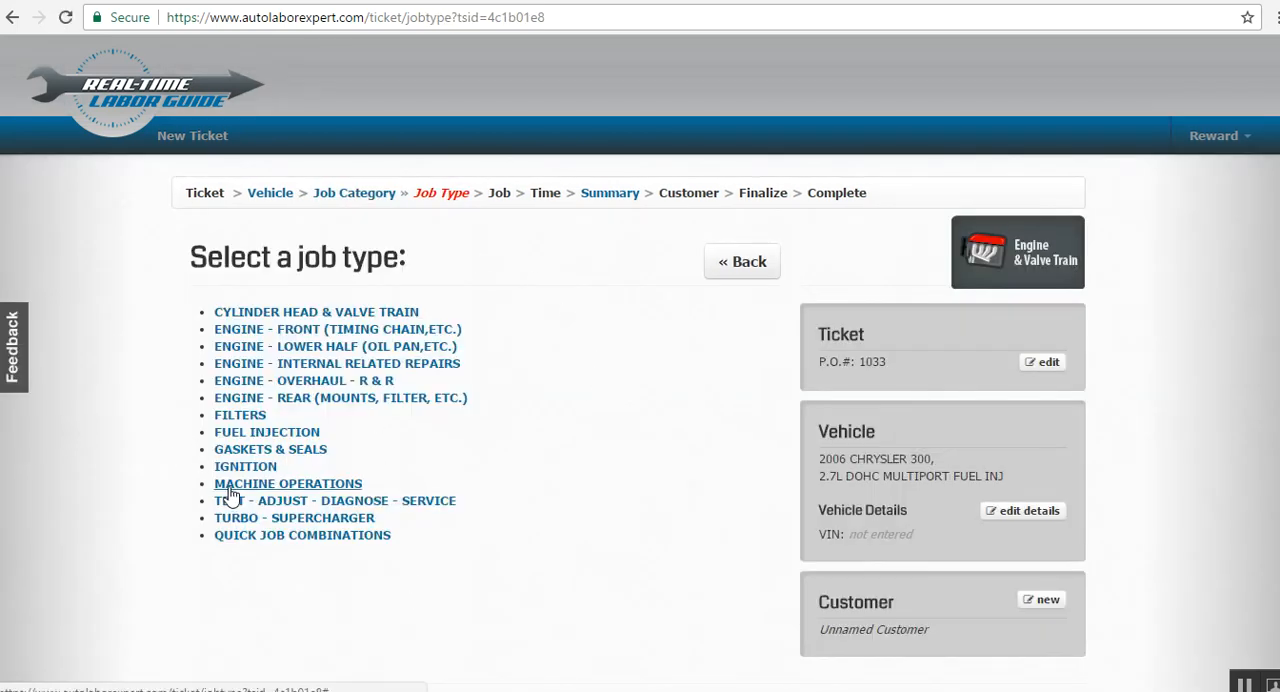
{"action": "mouse_move", "coordinate": [284, 538]}
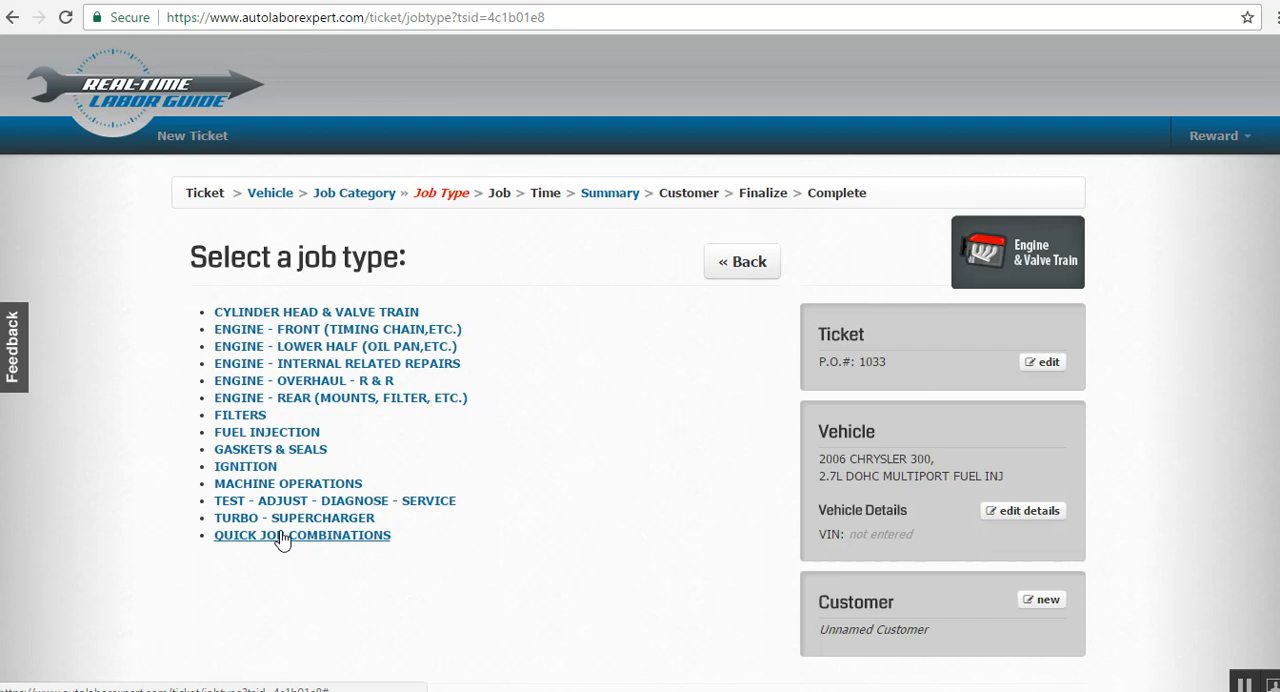
{"action": "mouse_move", "coordinate": [290, 524]}
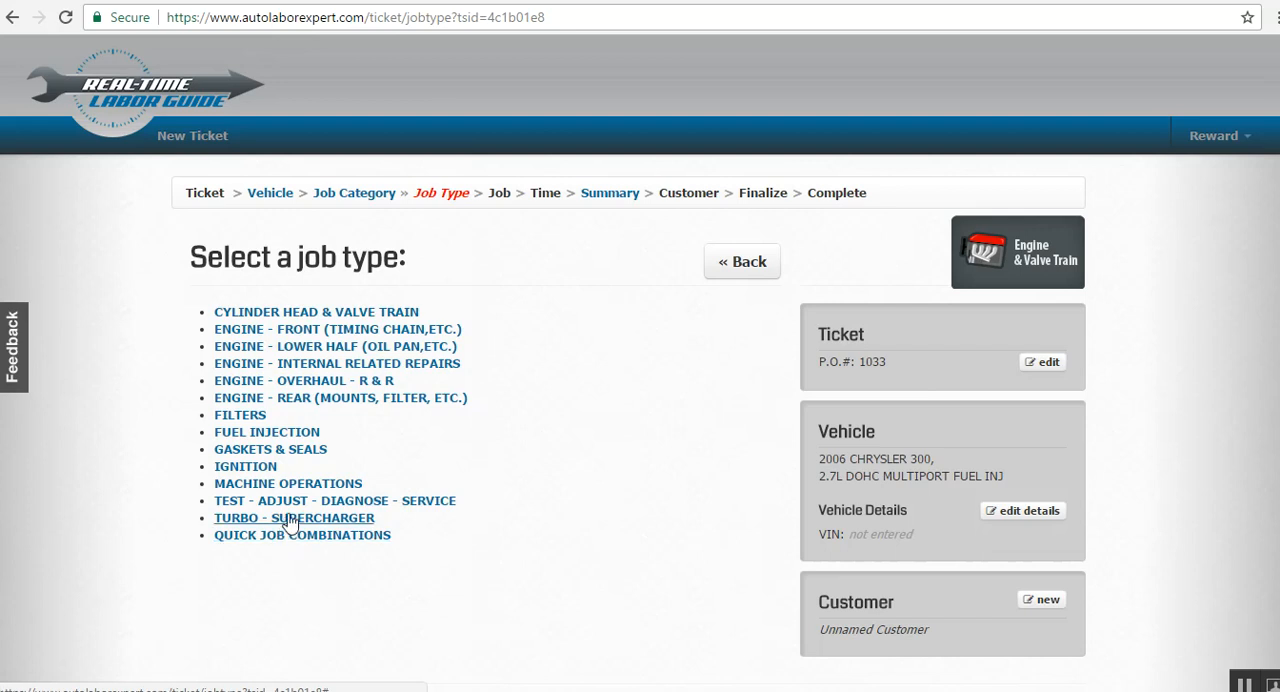
{"action": "mouse_move", "coordinate": [306, 478]}
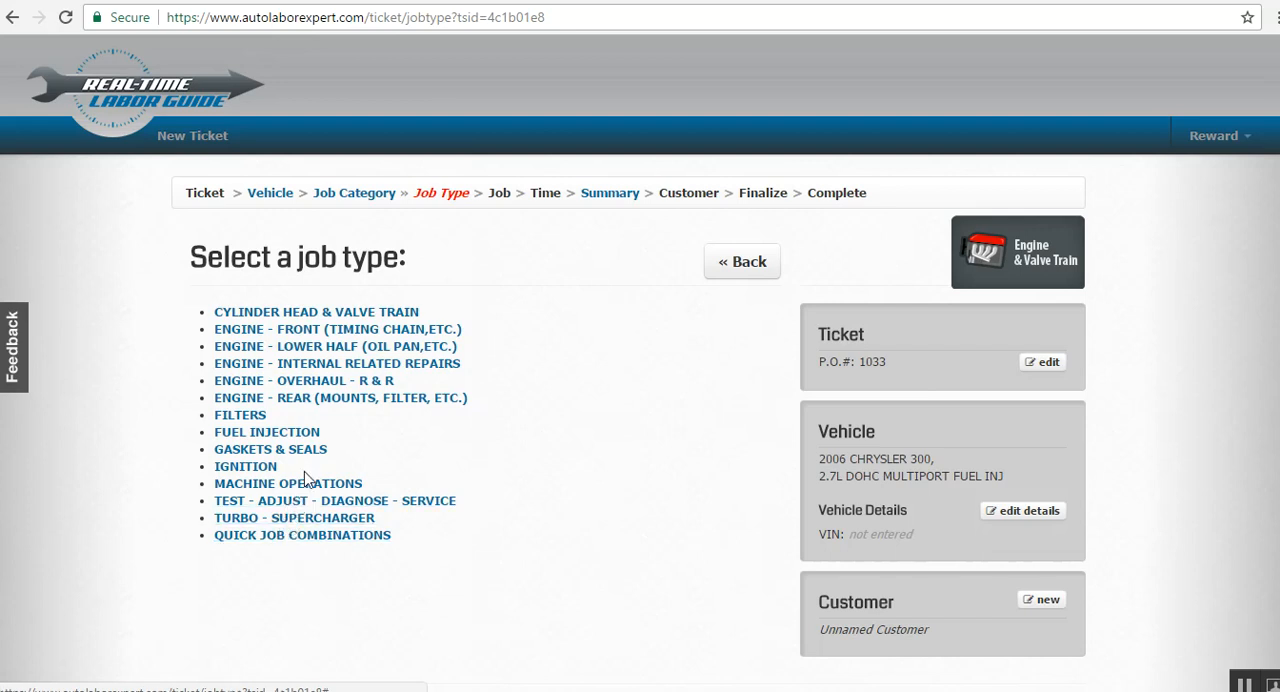
{"action": "mouse_move", "coordinate": [308, 456]}
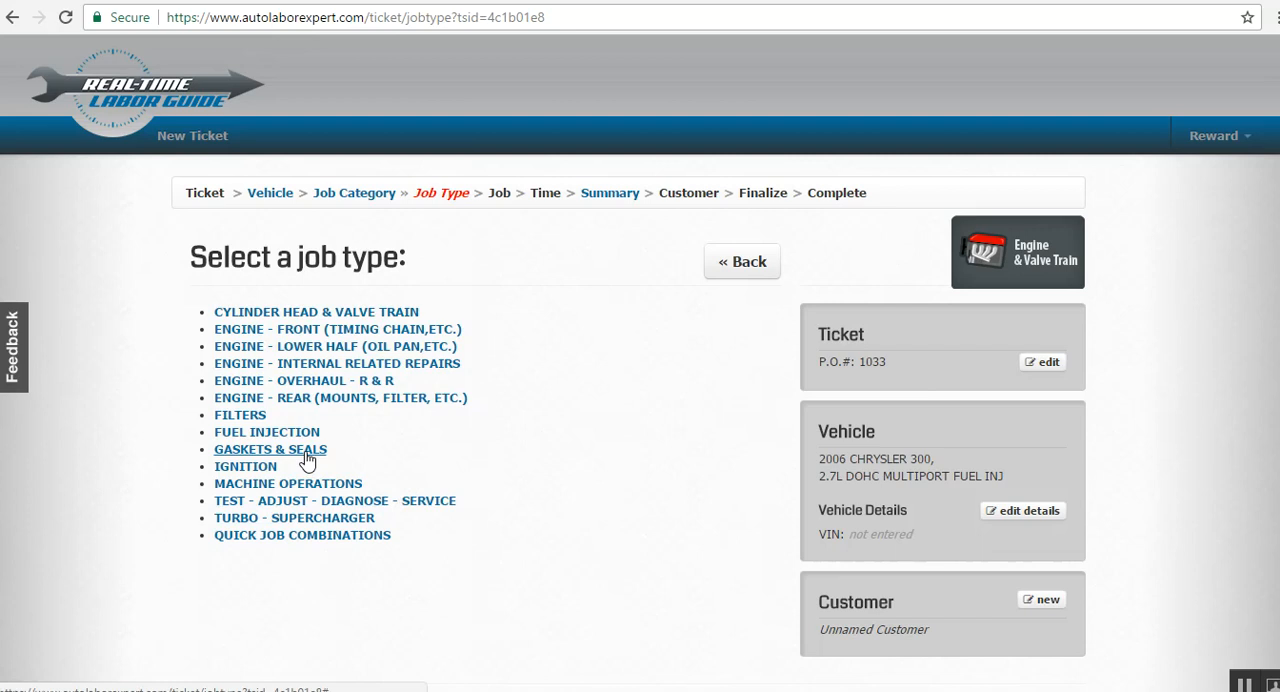
{"action": "left_click", "coordinate": [270, 448]}
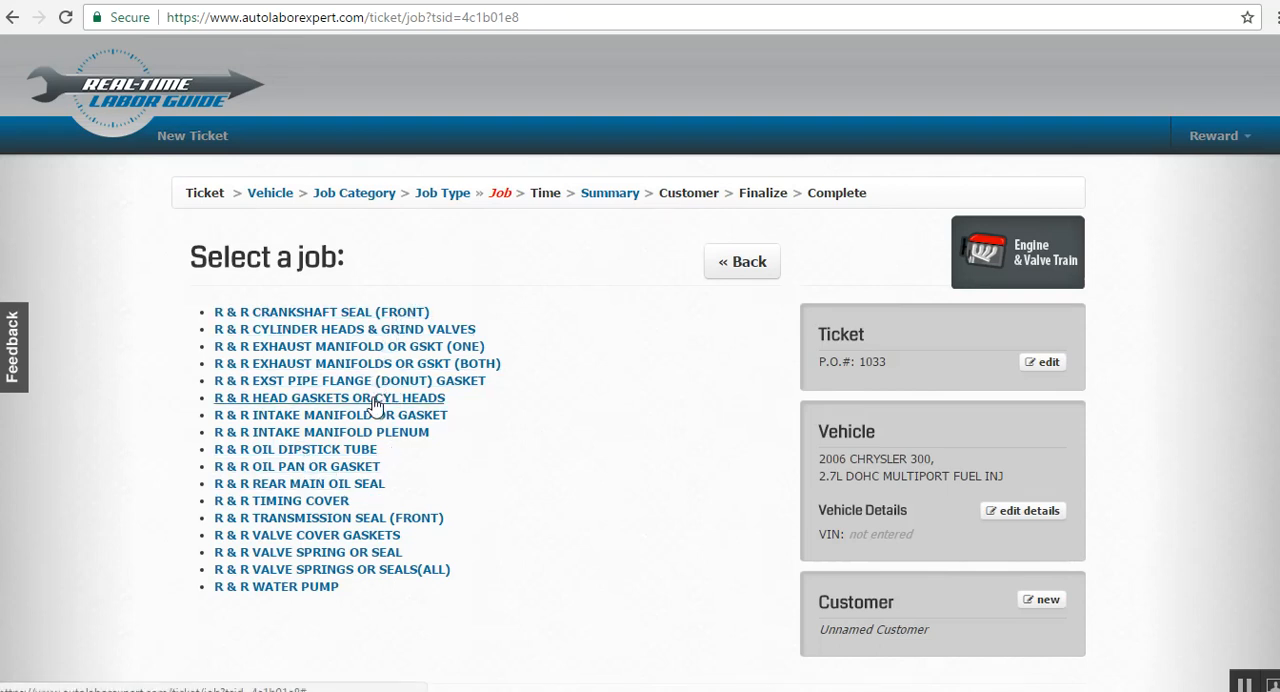
{"action": "mouse_move", "coordinate": [344, 450]}
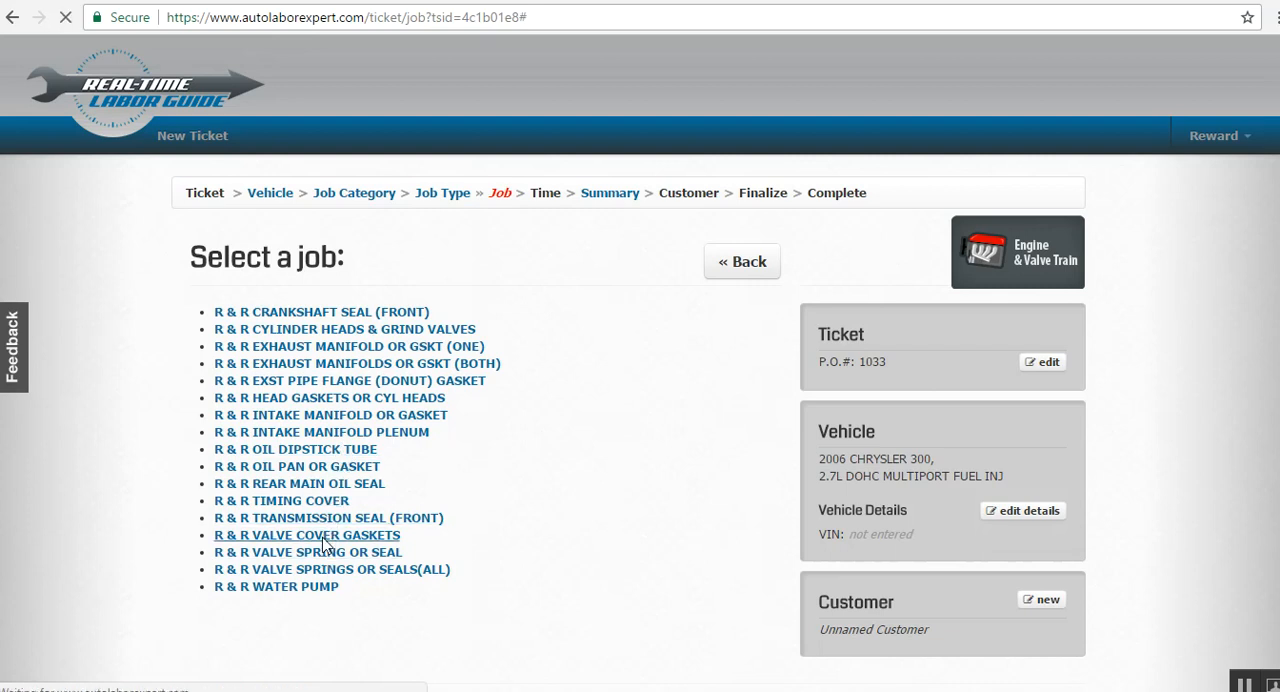
Pick R & R Valve Cover Gaskets, mark air conditioning and power steering, and continue to labor times
{"action": "left_click", "coordinate": [308, 536]}
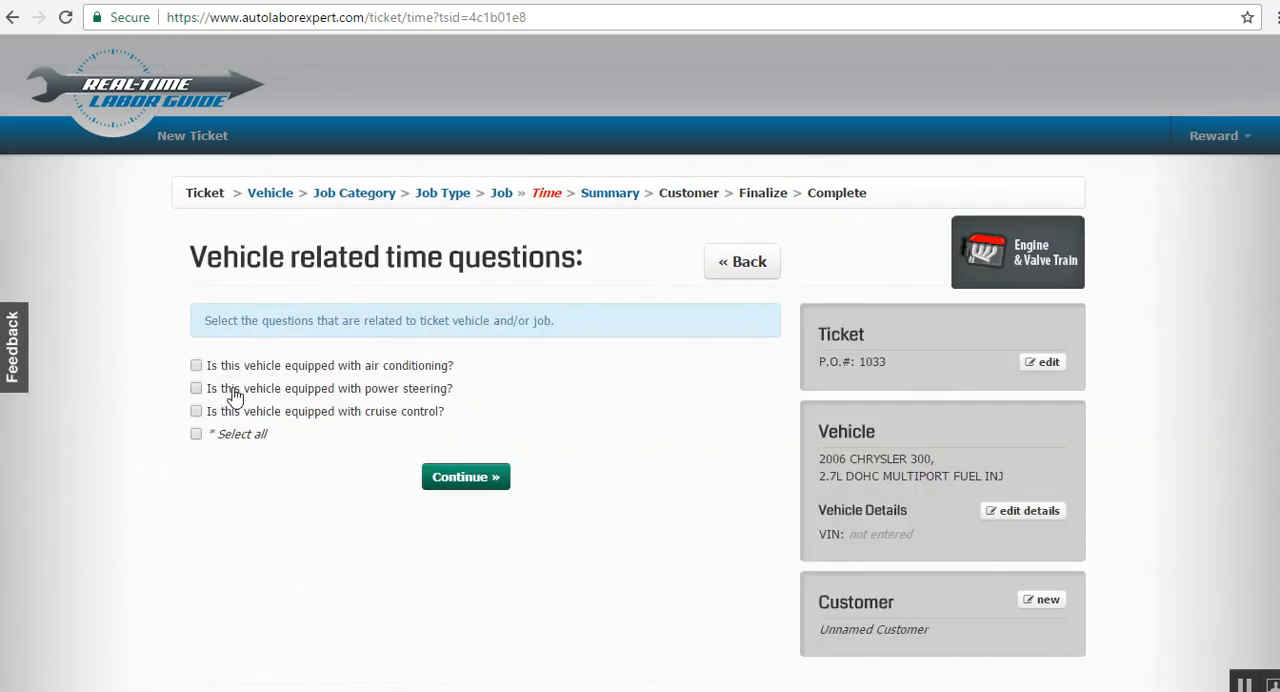
{"action": "left_click", "coordinate": [196, 364]}
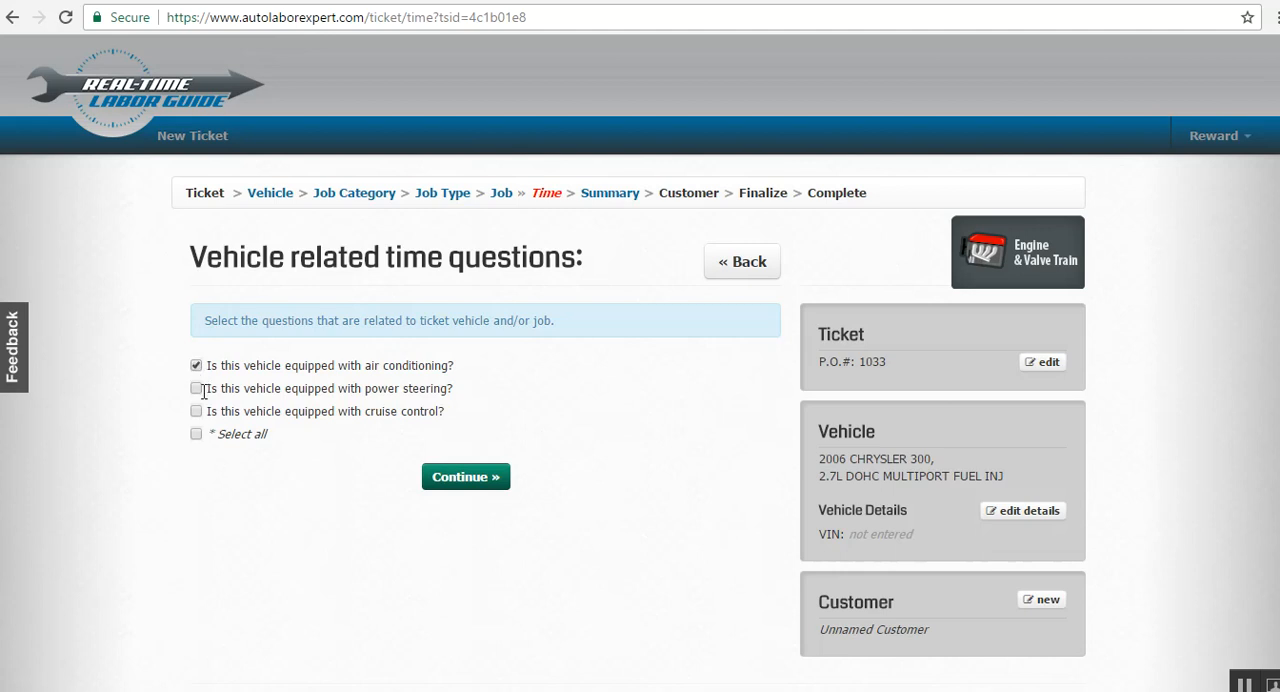
{"action": "left_click", "coordinate": [196, 388]}
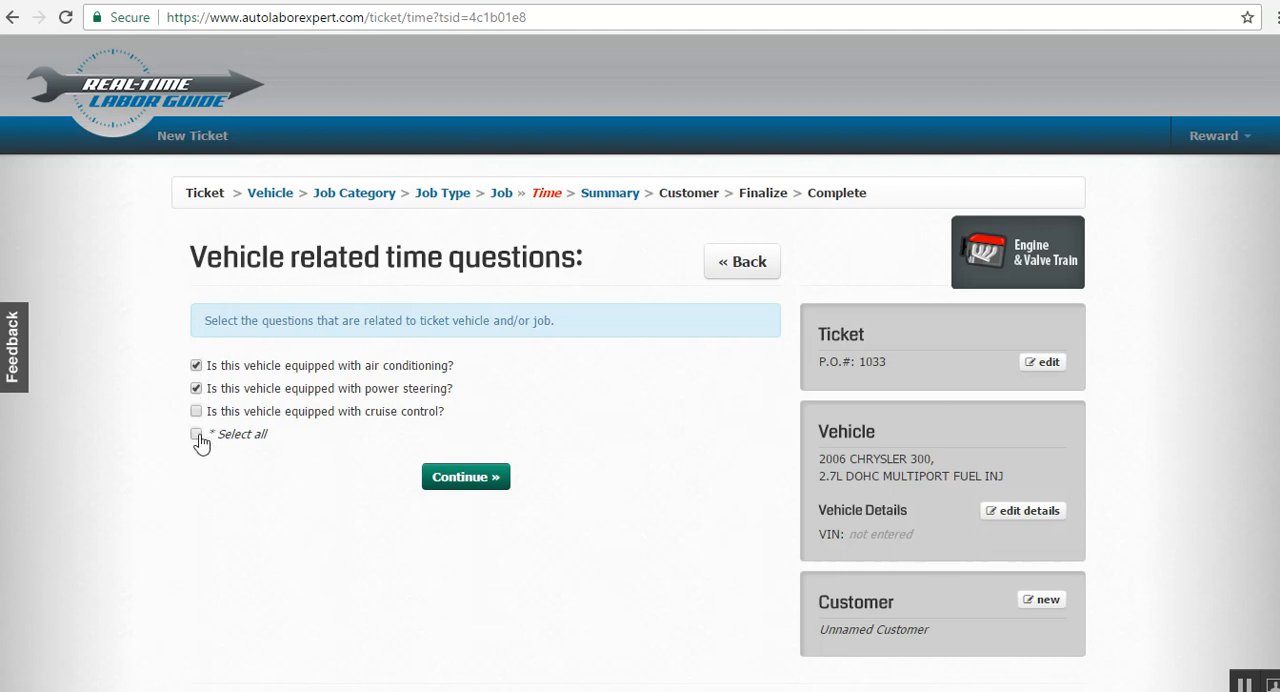
{"action": "left_click", "coordinate": [464, 476]}
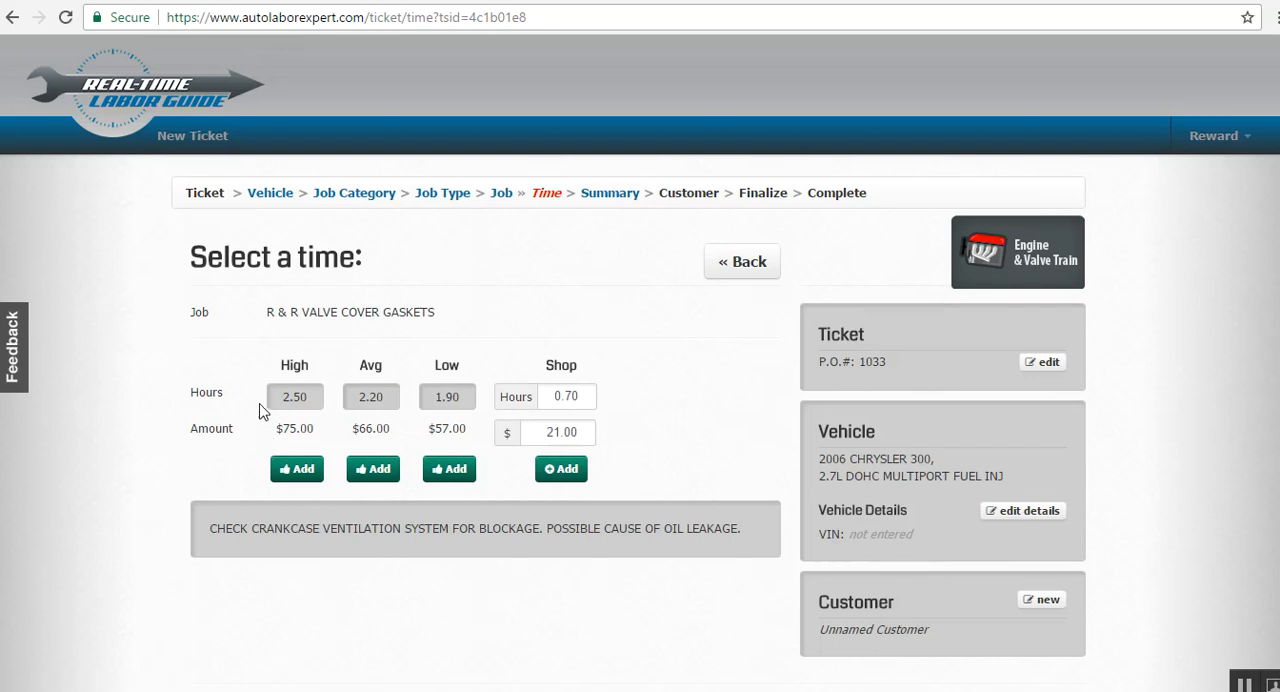
{"action": "mouse_move", "coordinate": [256, 410]}
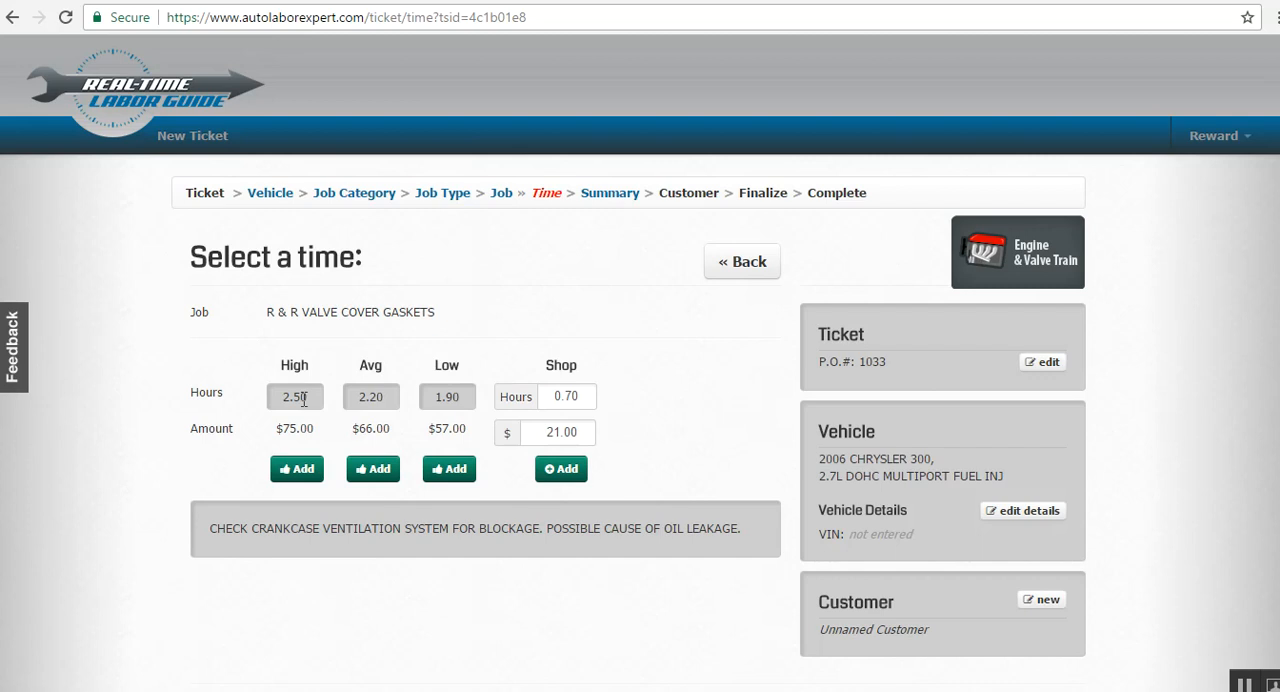
{"action": "mouse_move", "coordinate": [332, 432]}
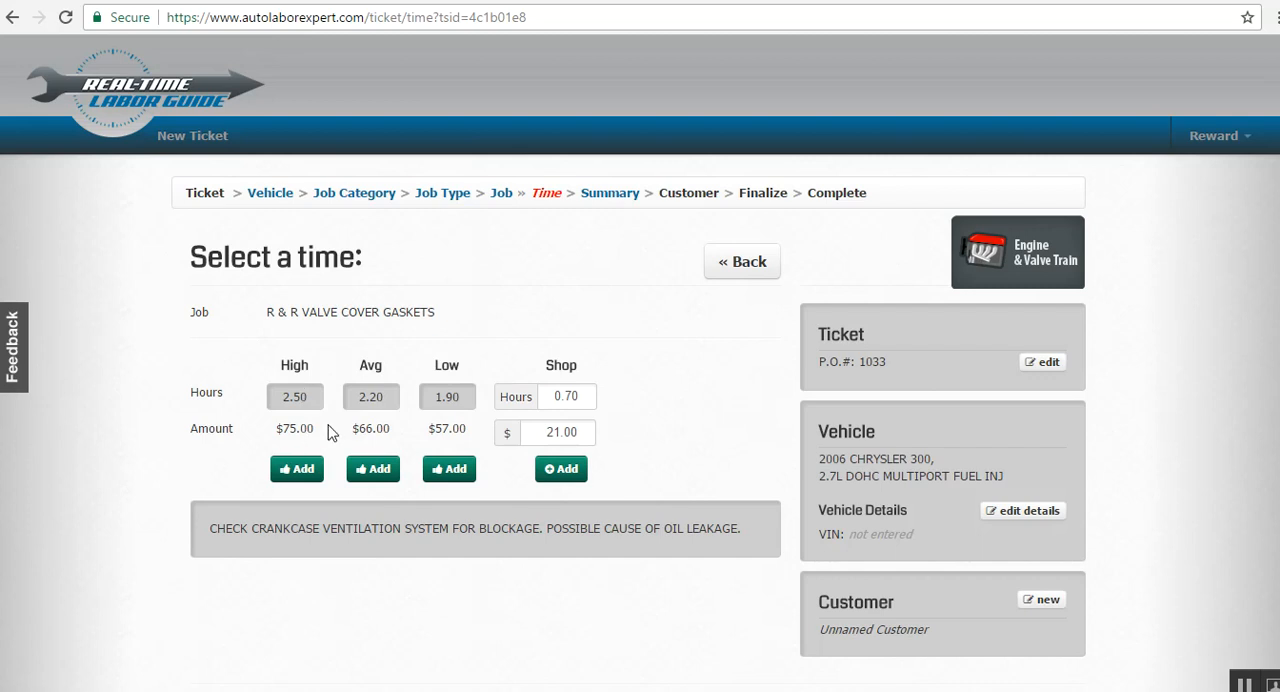
{"action": "mouse_move", "coordinate": [296, 428]}
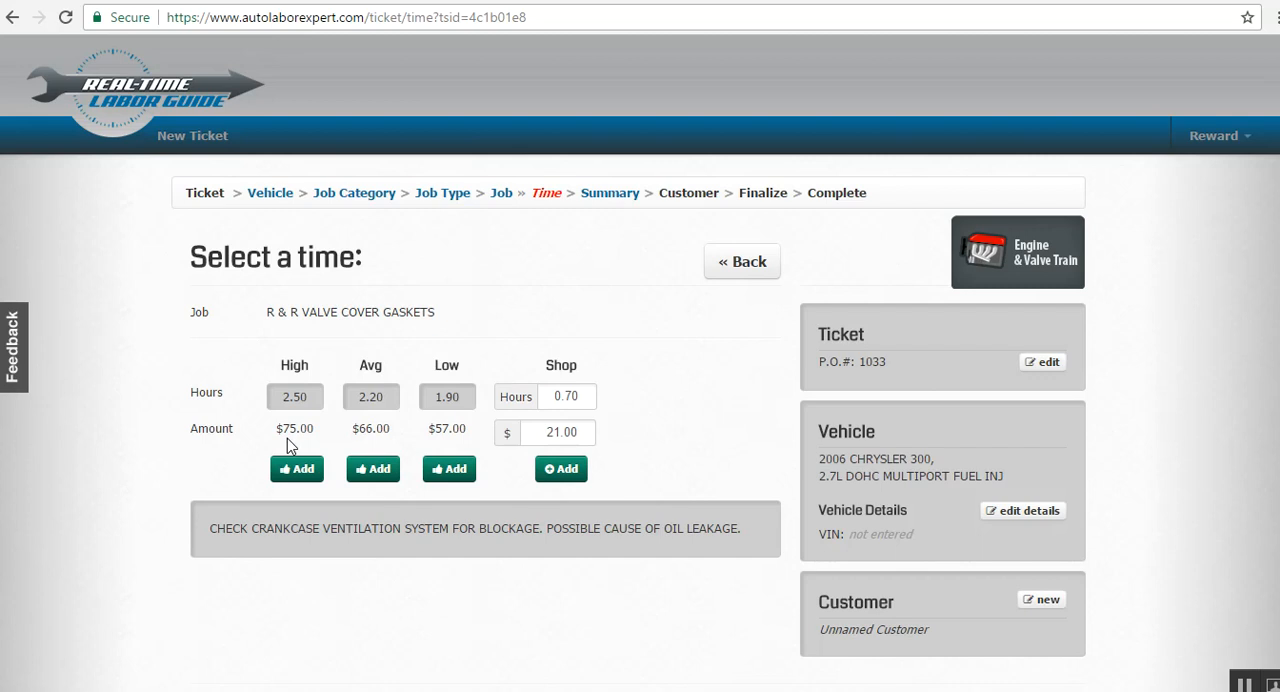
{"action": "mouse_move", "coordinate": [314, 452]}
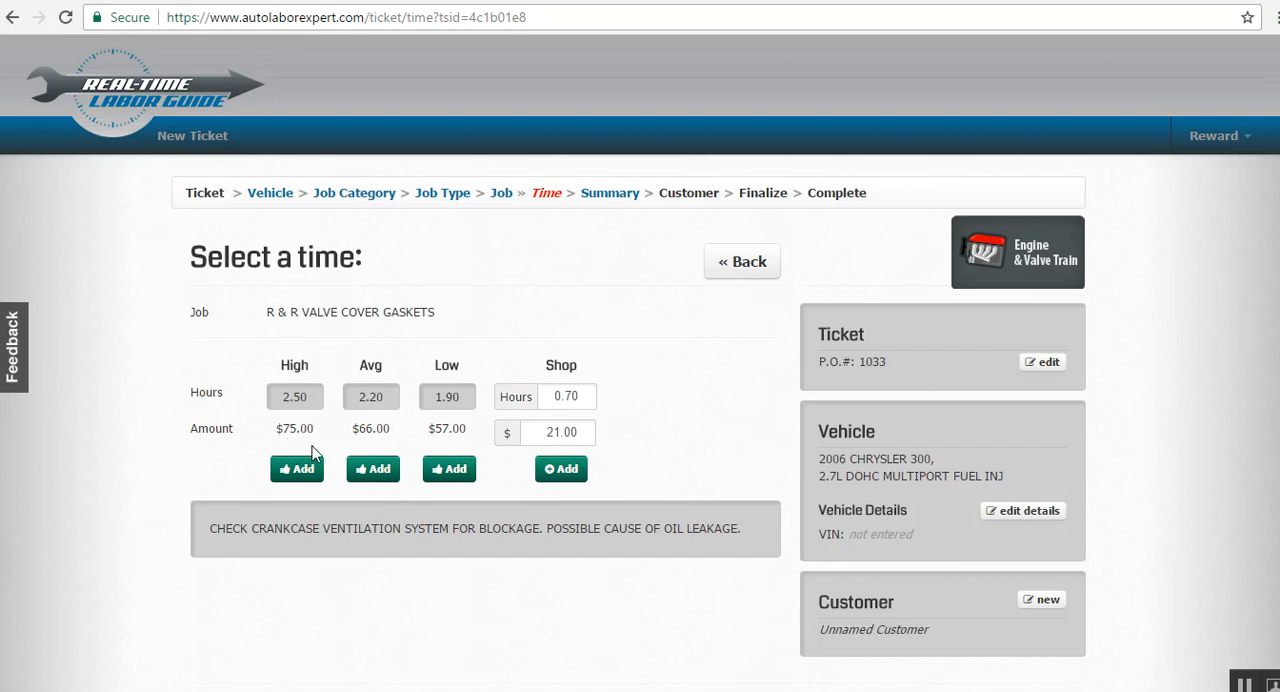